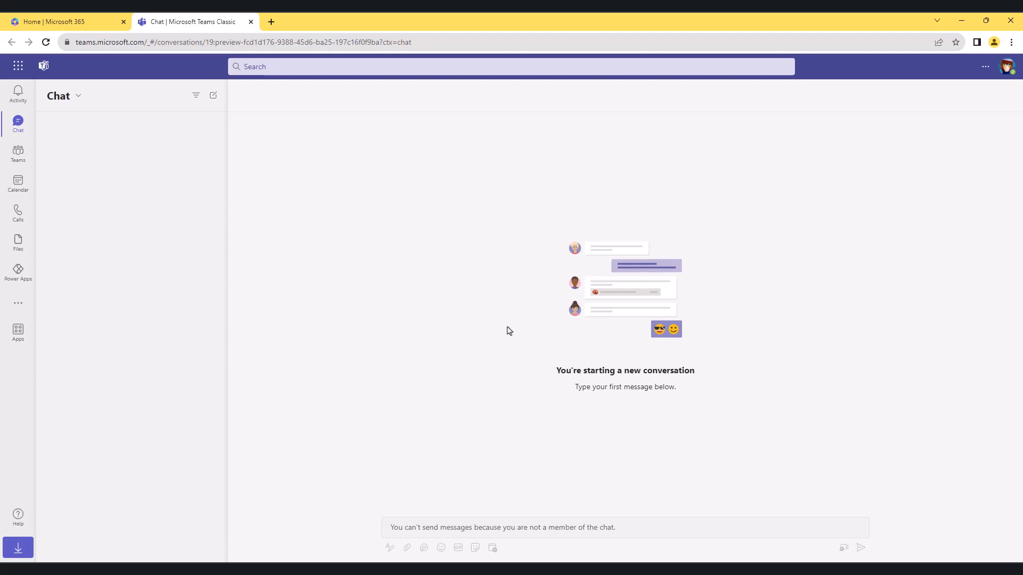
mouse_move(600, 162)
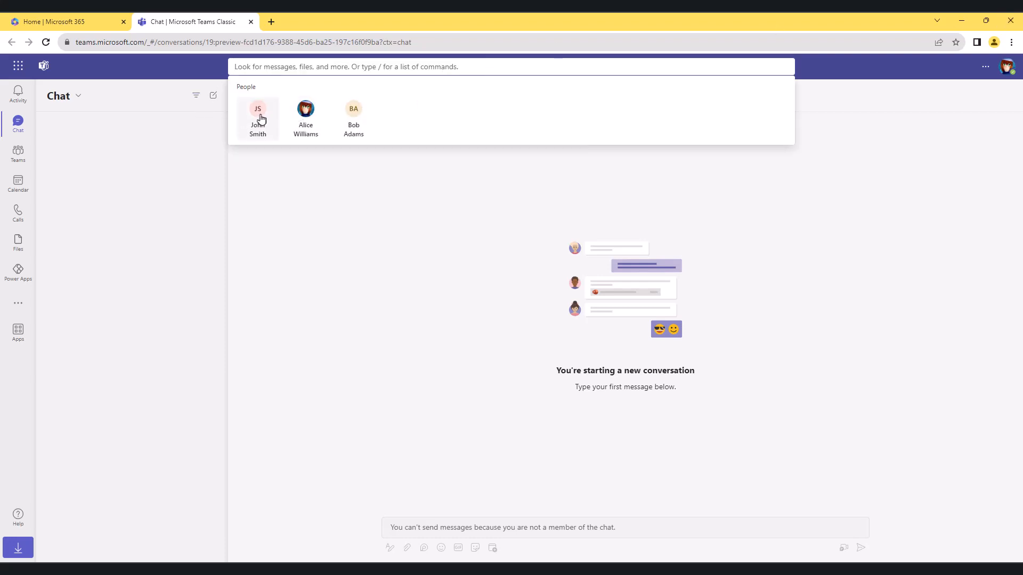
click(257, 118)
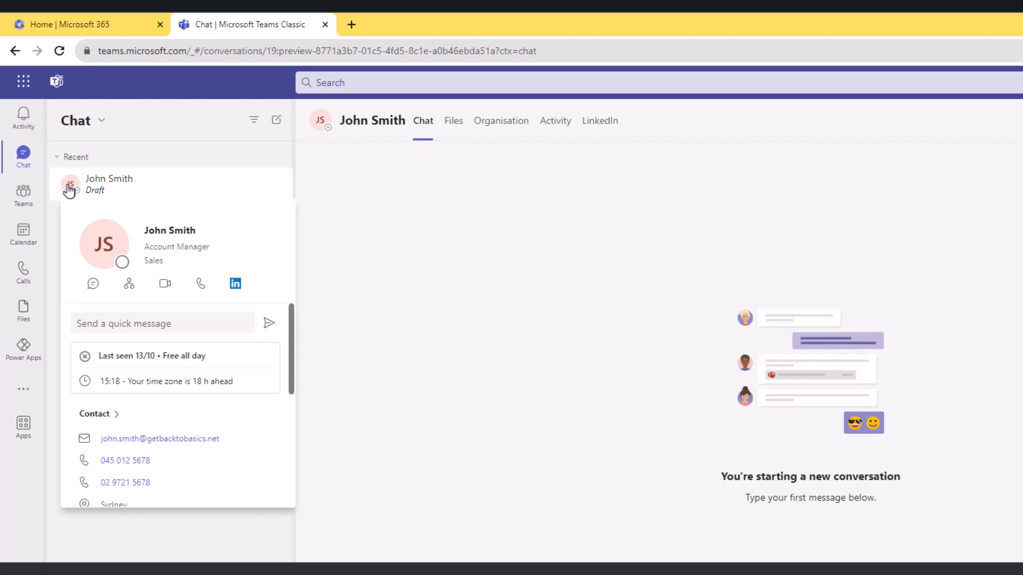
mouse_move(113, 247)
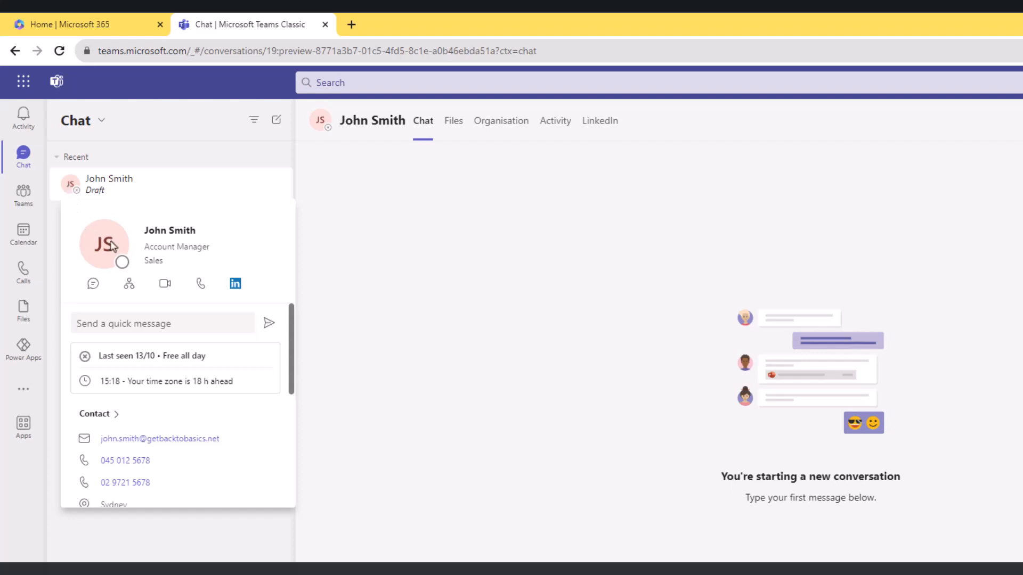
mouse_move(123, 270)
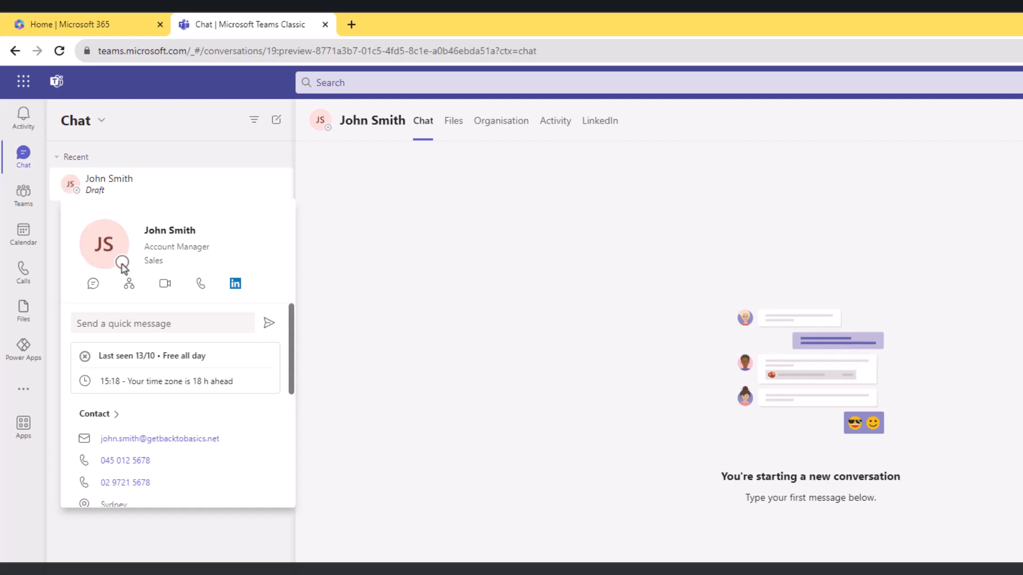
mouse_move(128, 283)
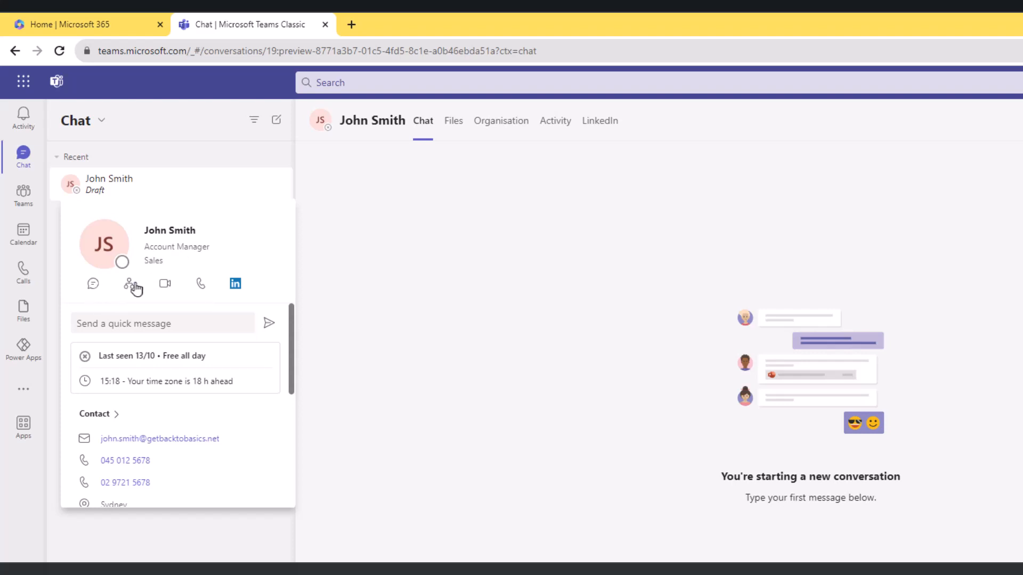
mouse_move(201, 284)
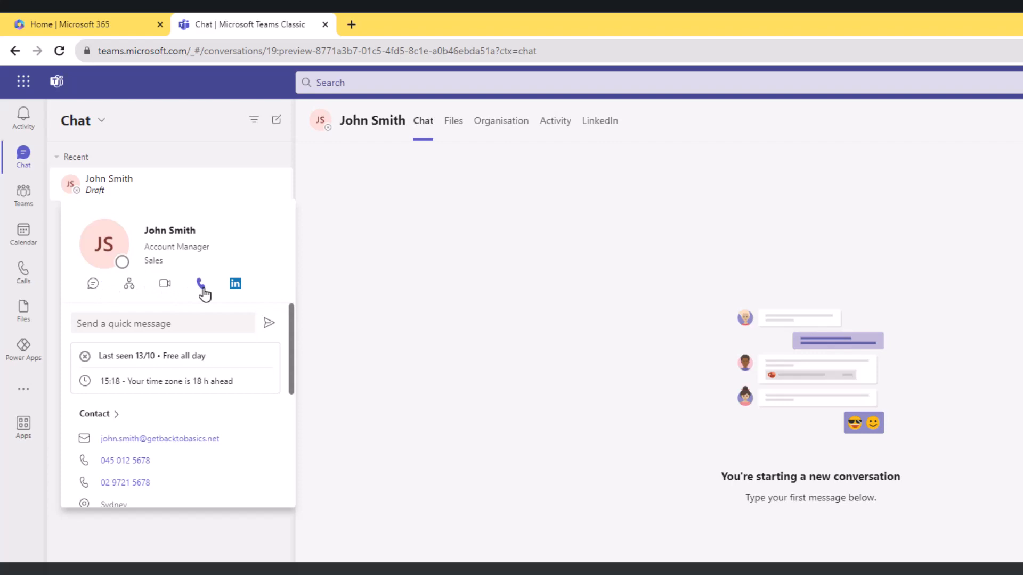
mouse_move(128, 283)
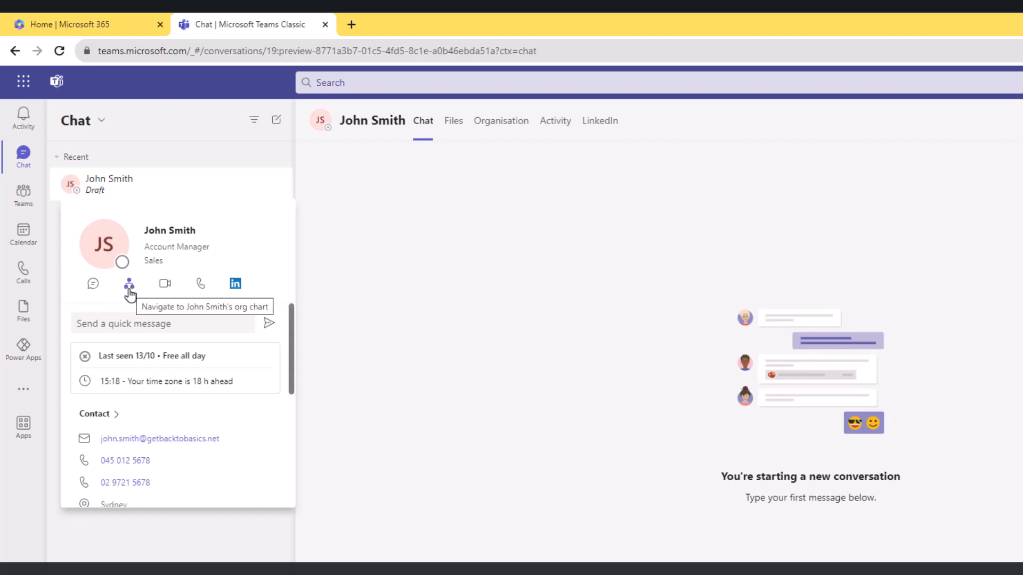
mouse_move(235, 286)
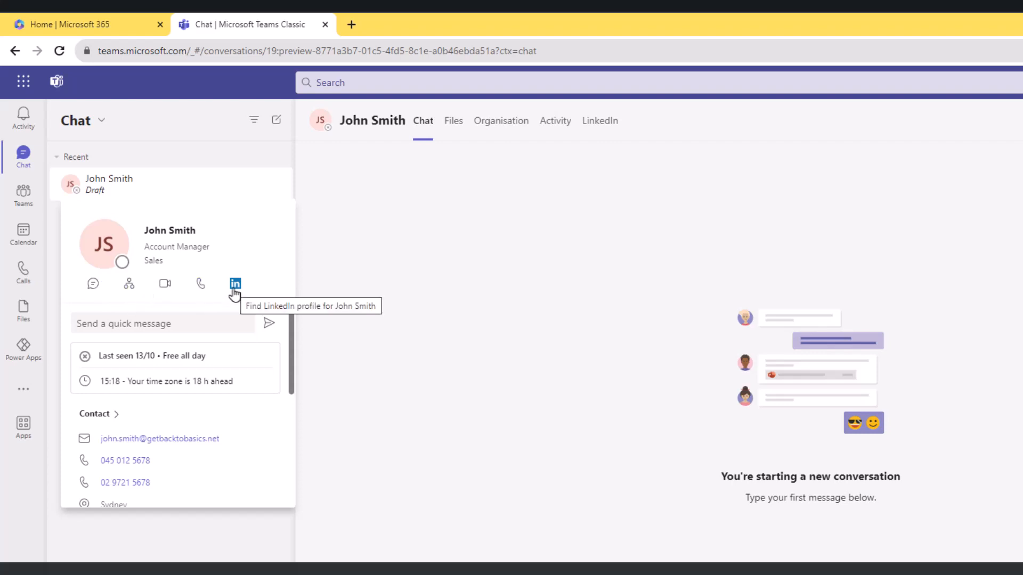
mouse_move(186, 323)
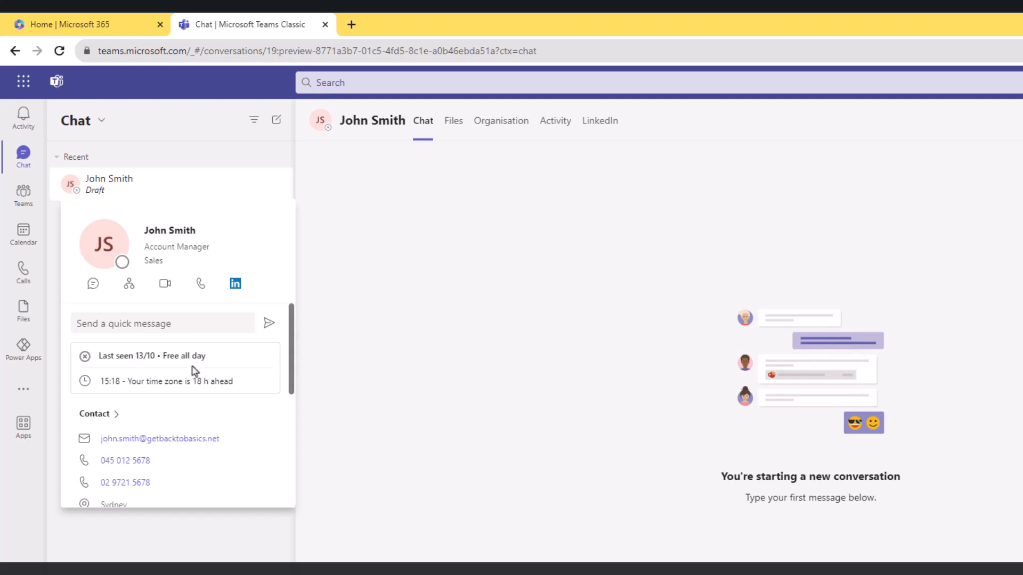
mouse_move(204, 378)
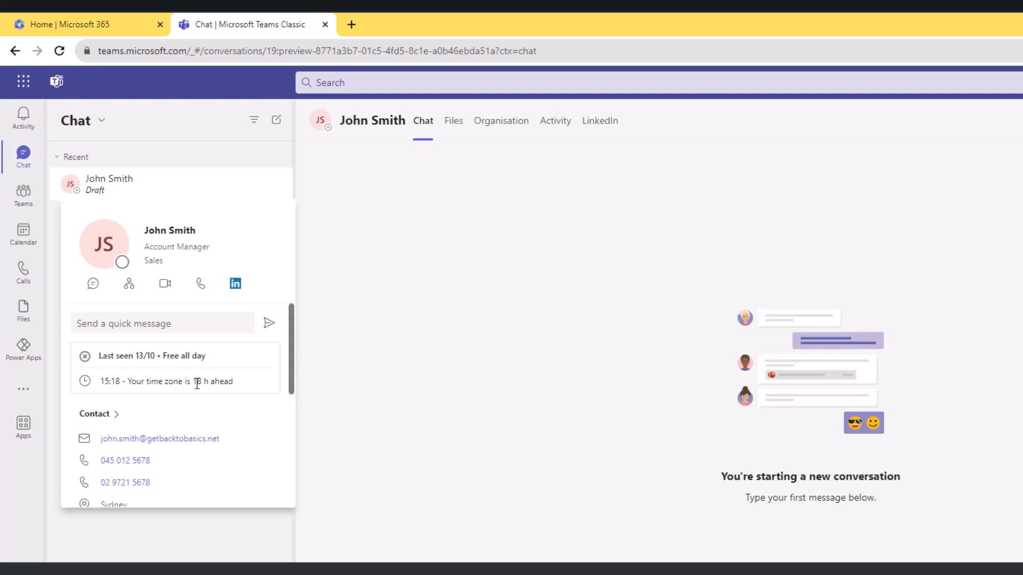
scroll(down, 3)
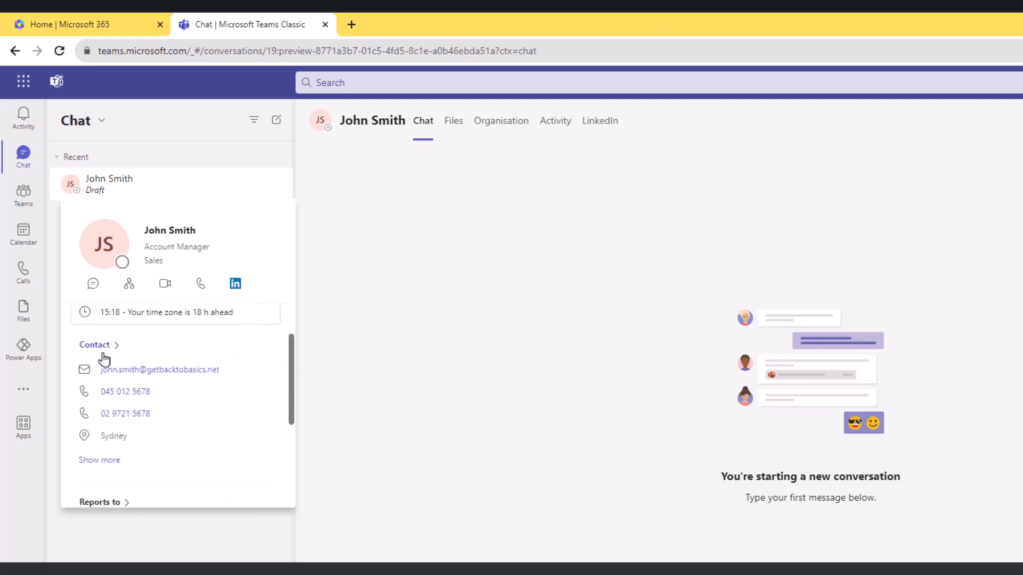
mouse_move(159, 369)
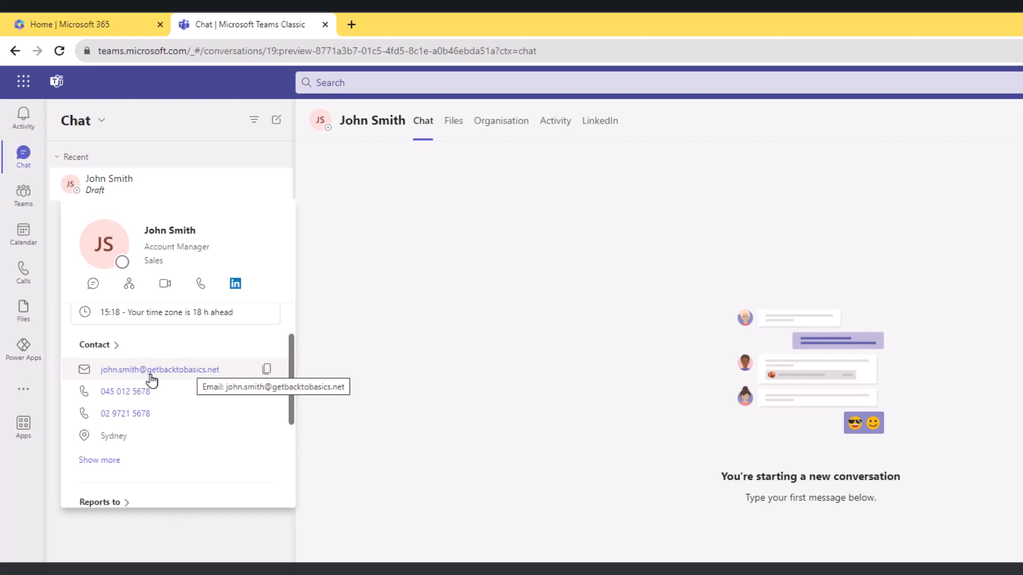
mouse_move(125, 414)
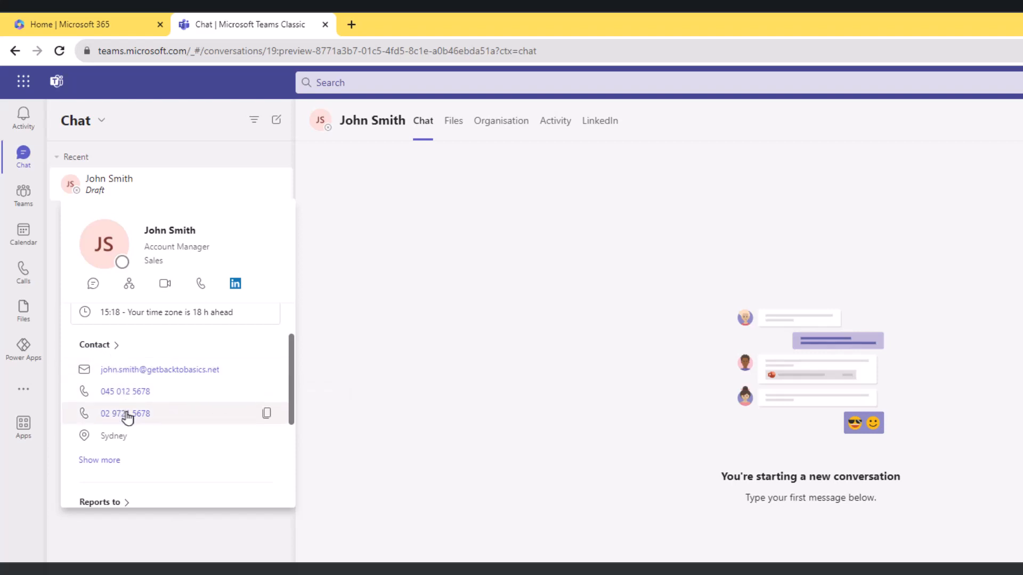
scroll(down, 3)
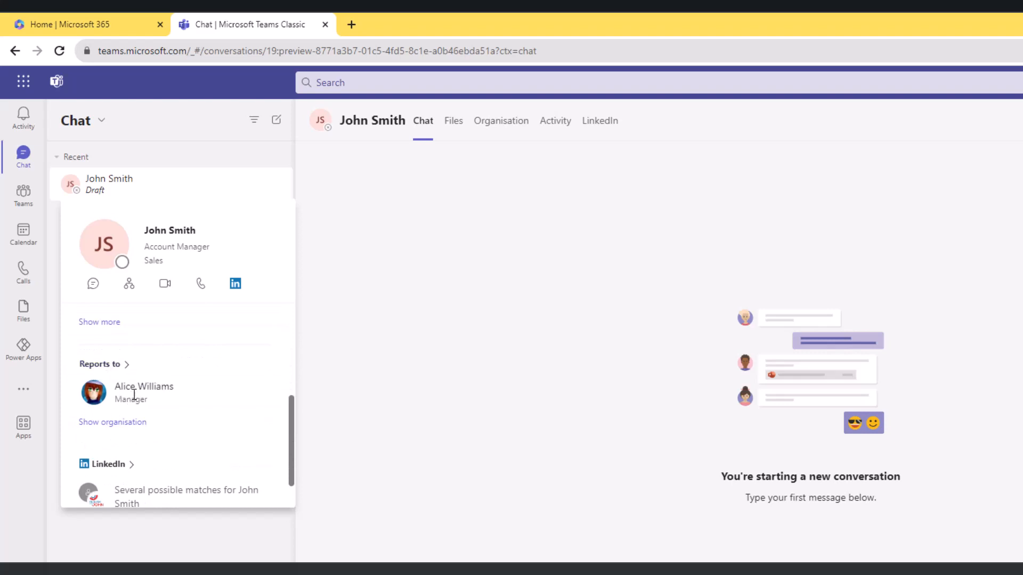
scroll(down, 3)
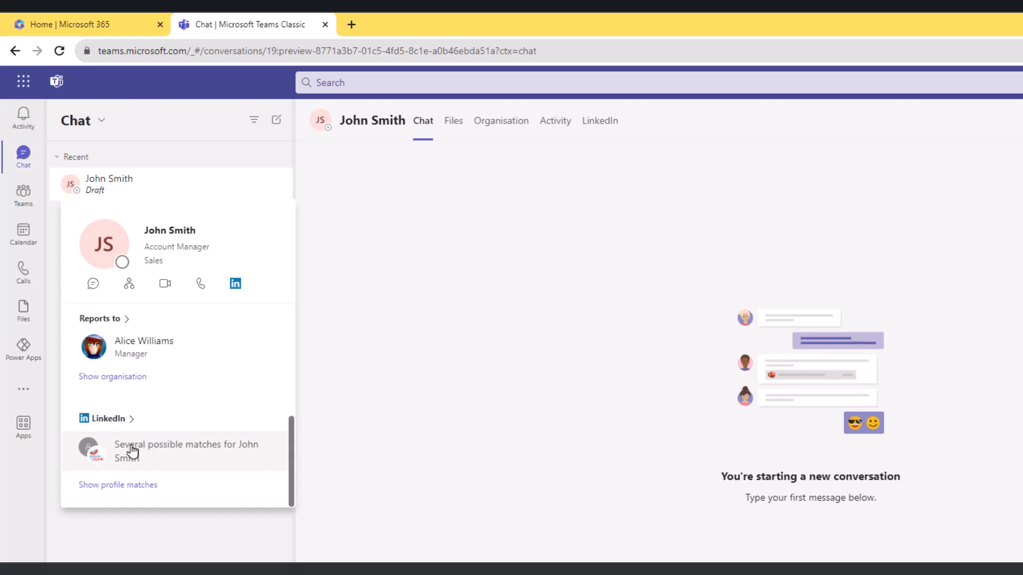
mouse_move(154, 451)
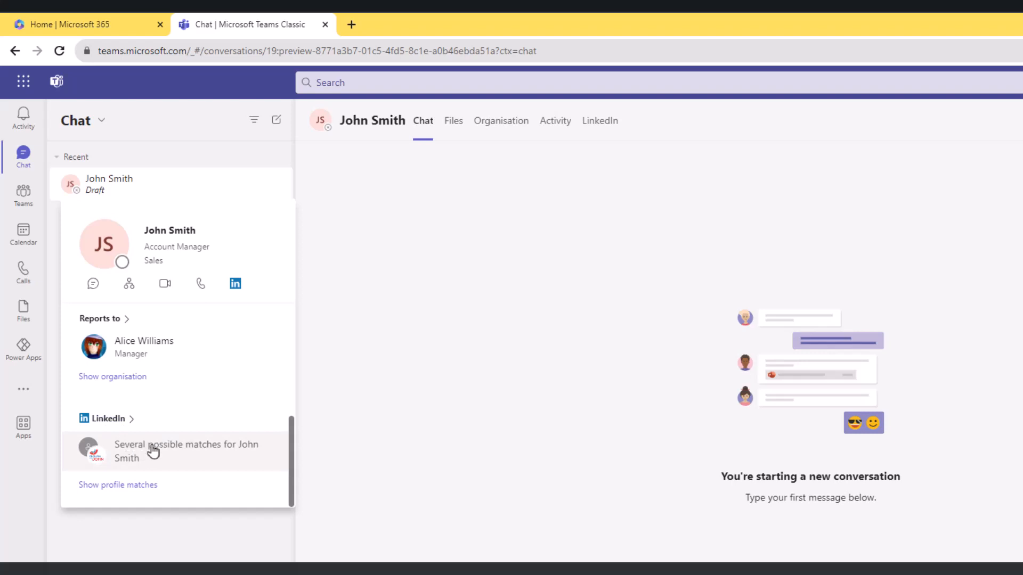
mouse_move(130, 467)
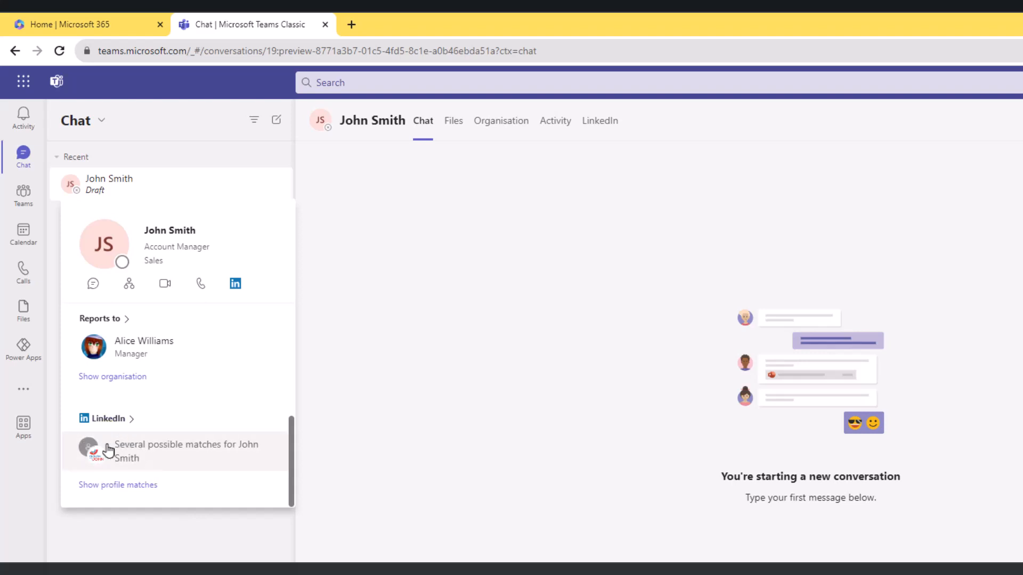
mouse_move(121, 460)
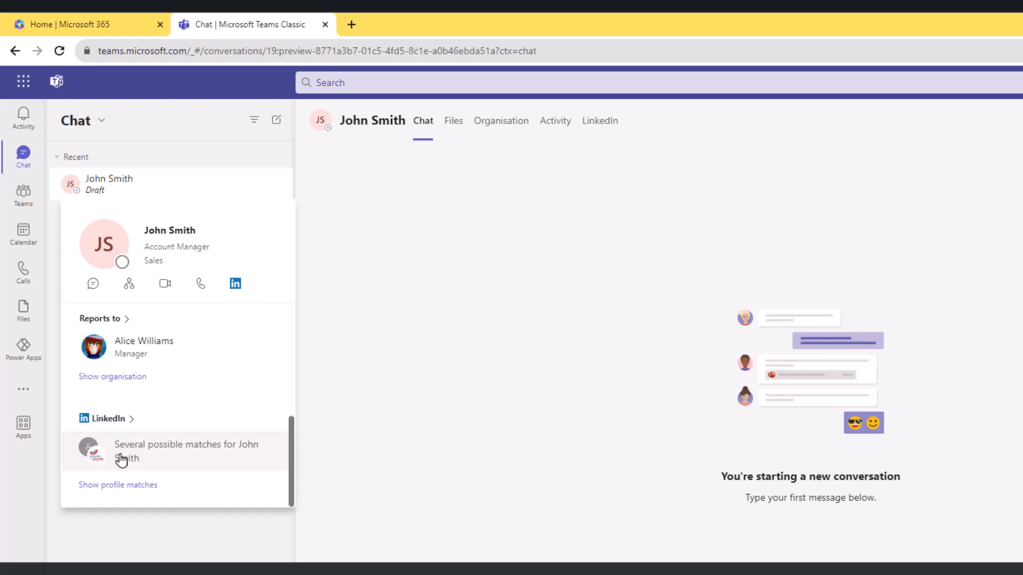
mouse_move(142, 460)
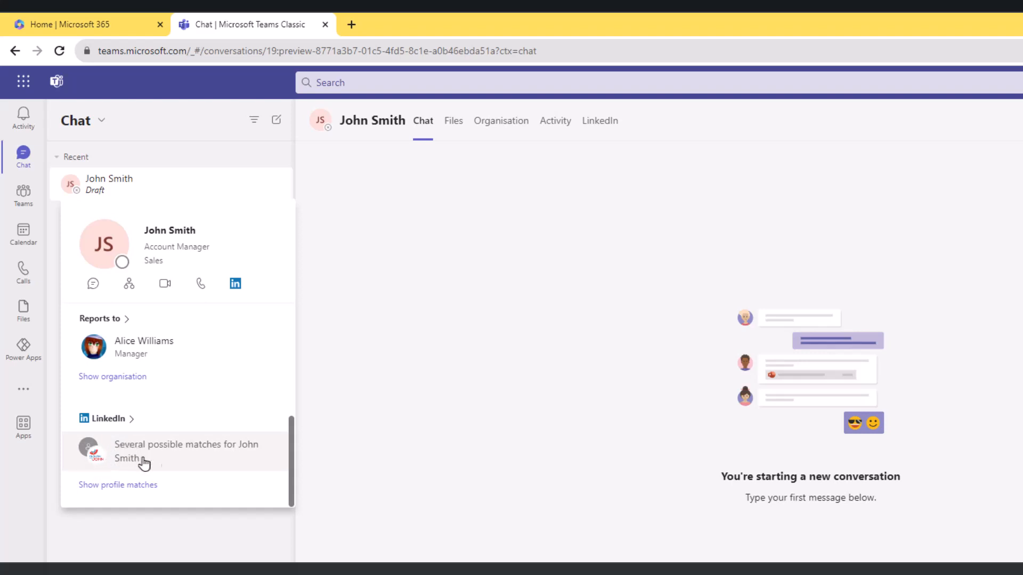
scroll(down, 3)
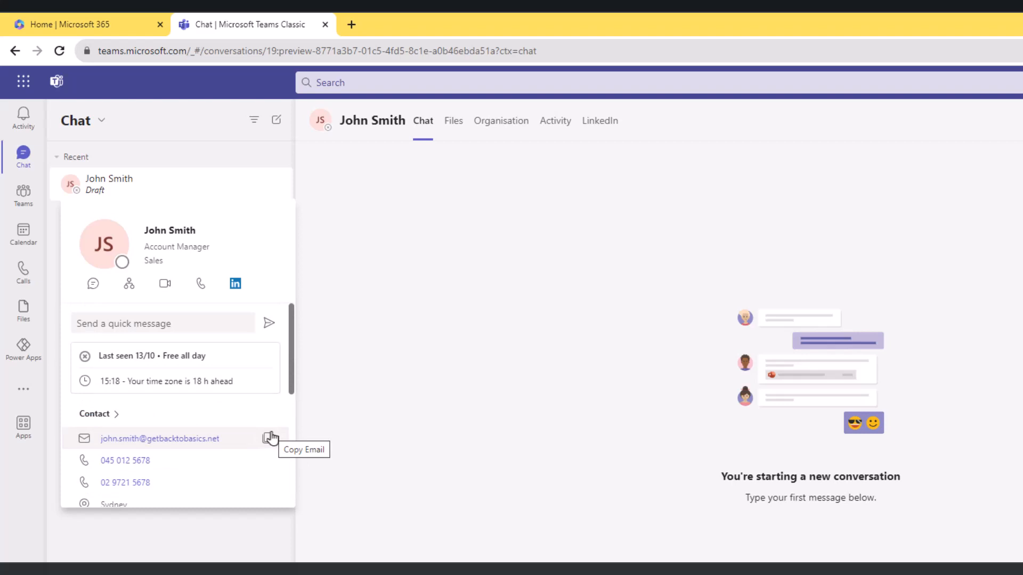
mouse_move(108, 235)
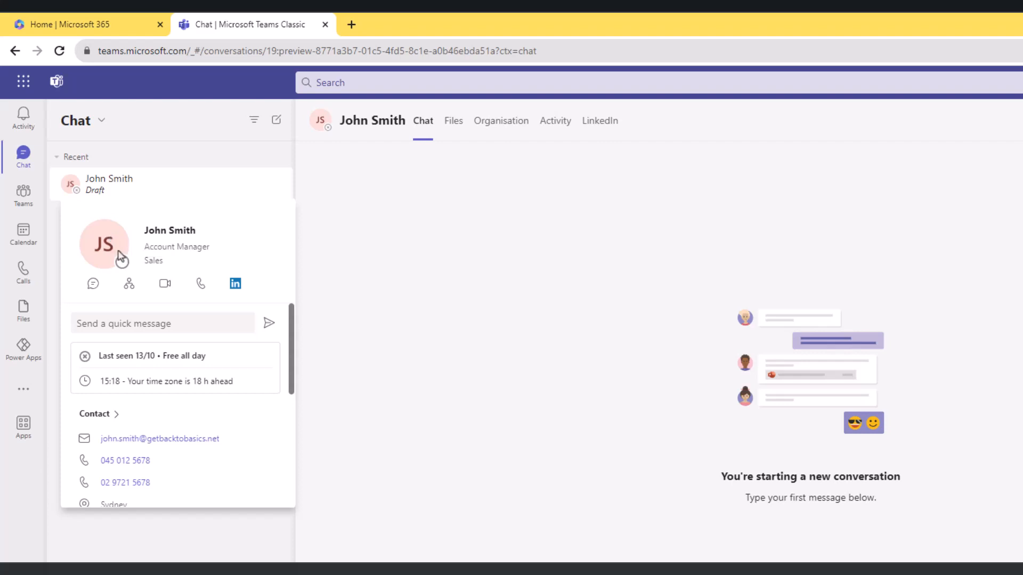
mouse_move(175, 352)
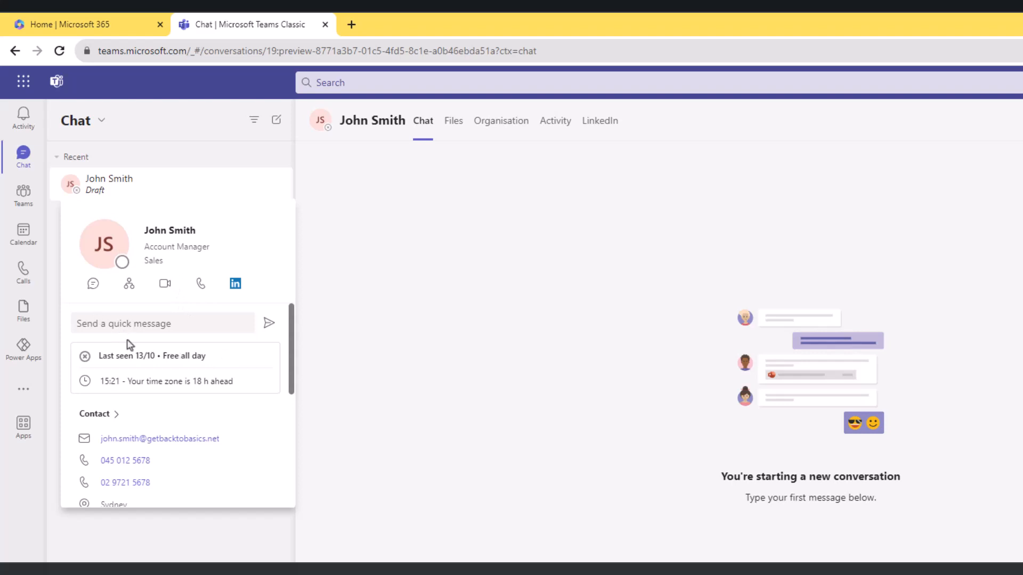
mouse_move(120, 345)
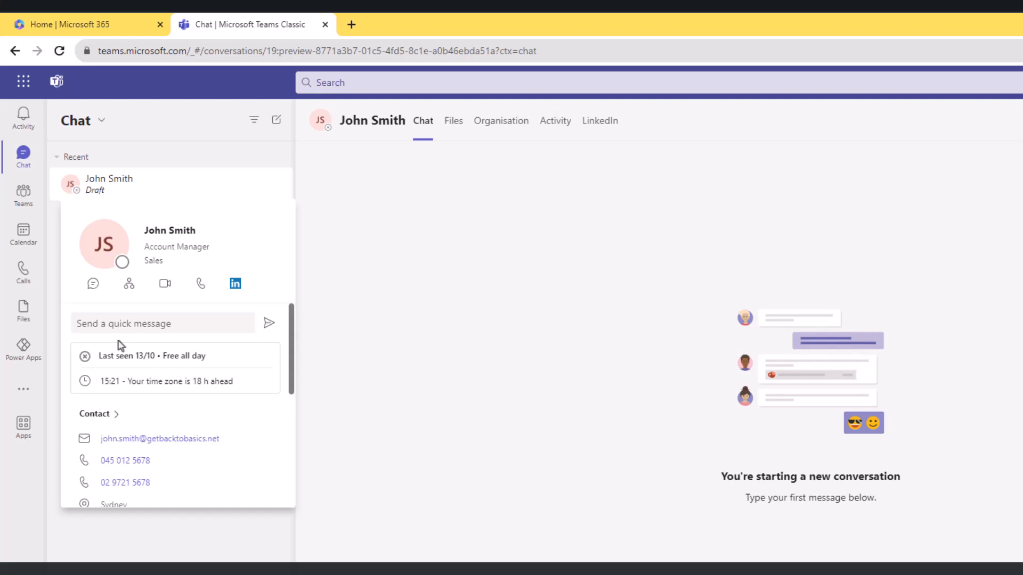
mouse_move(128, 346)
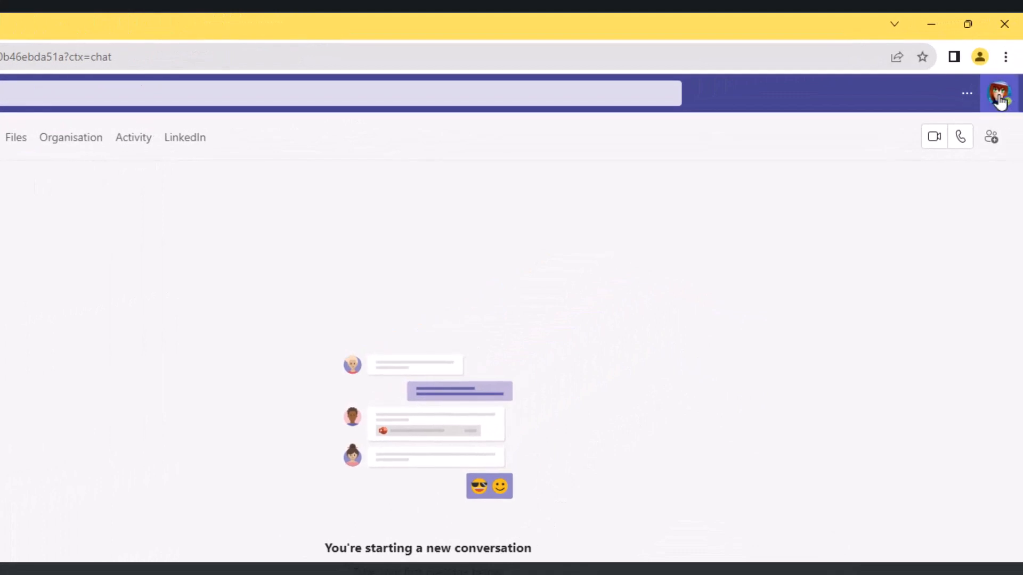
click(1002, 93)
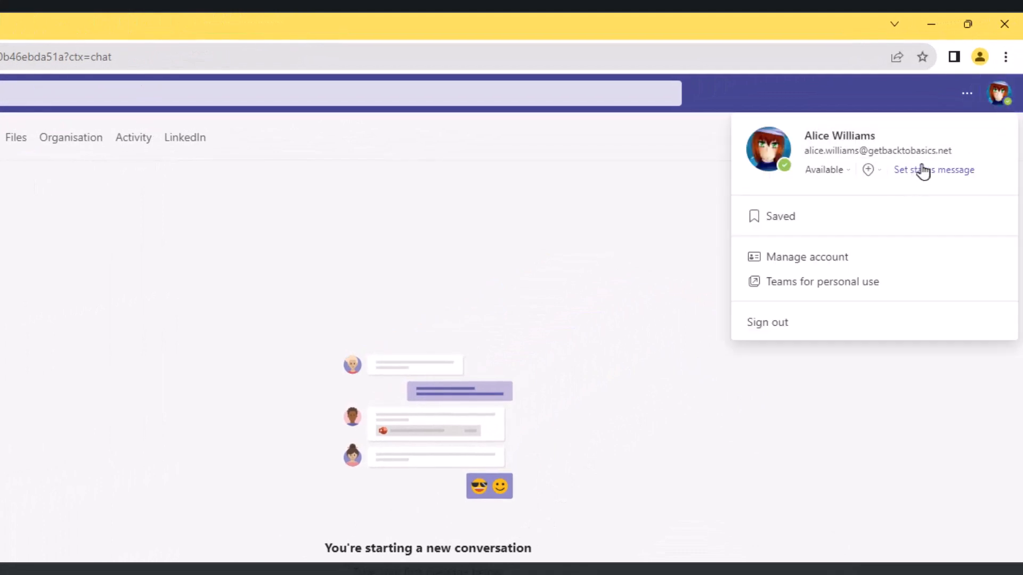
click(933, 169)
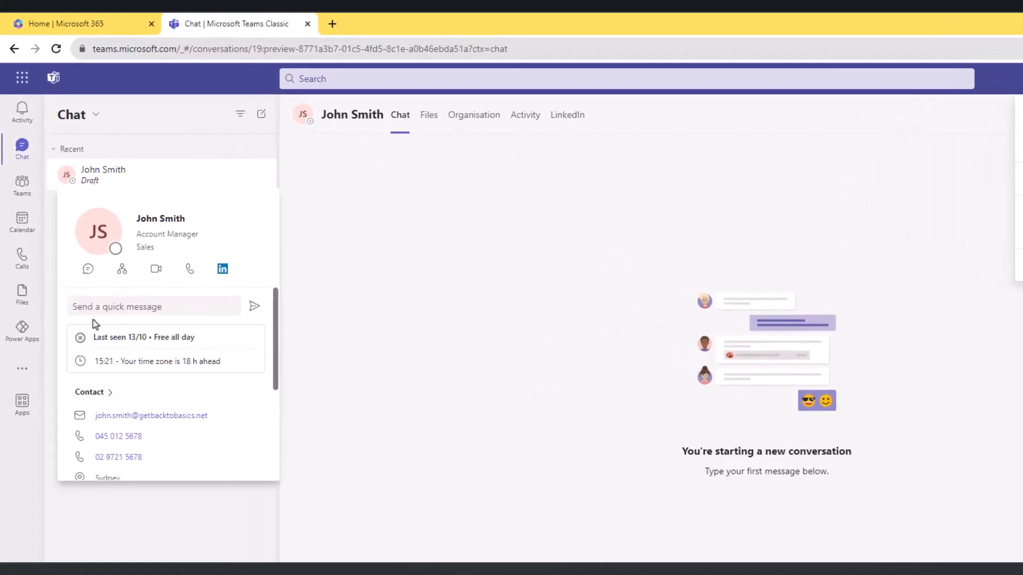
mouse_move(121, 324)
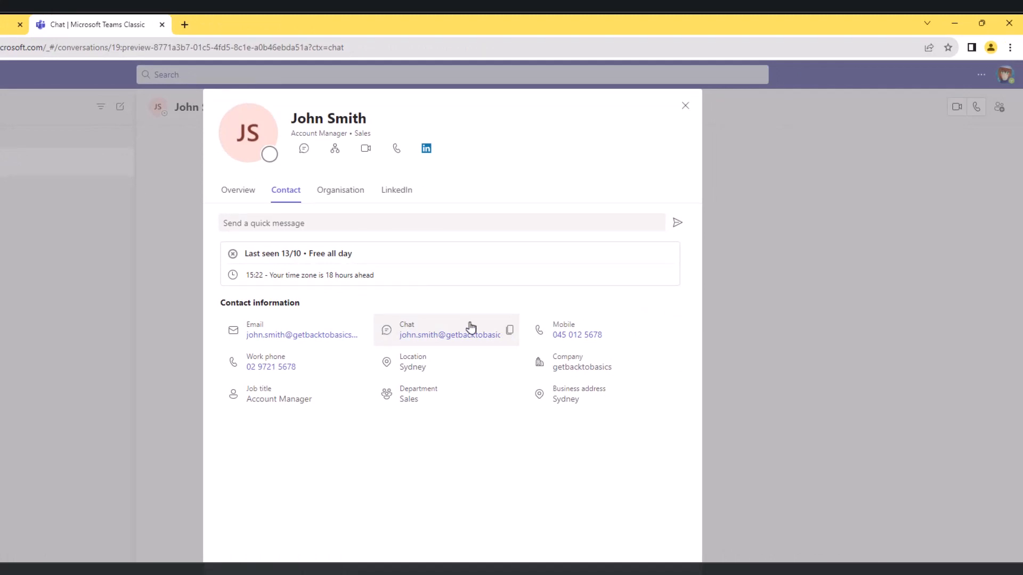
mouse_move(570, 366)
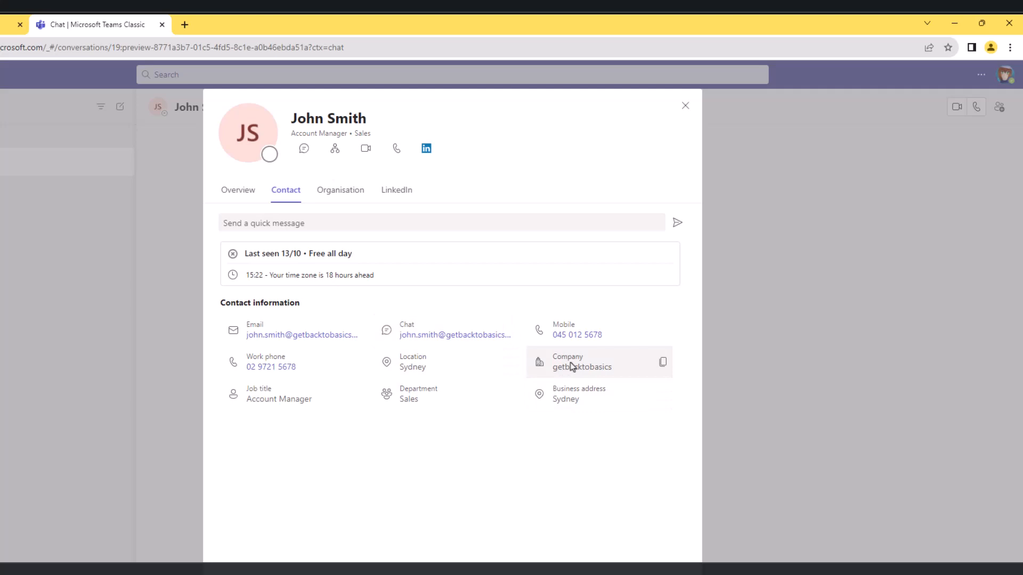
mouse_move(589, 375)
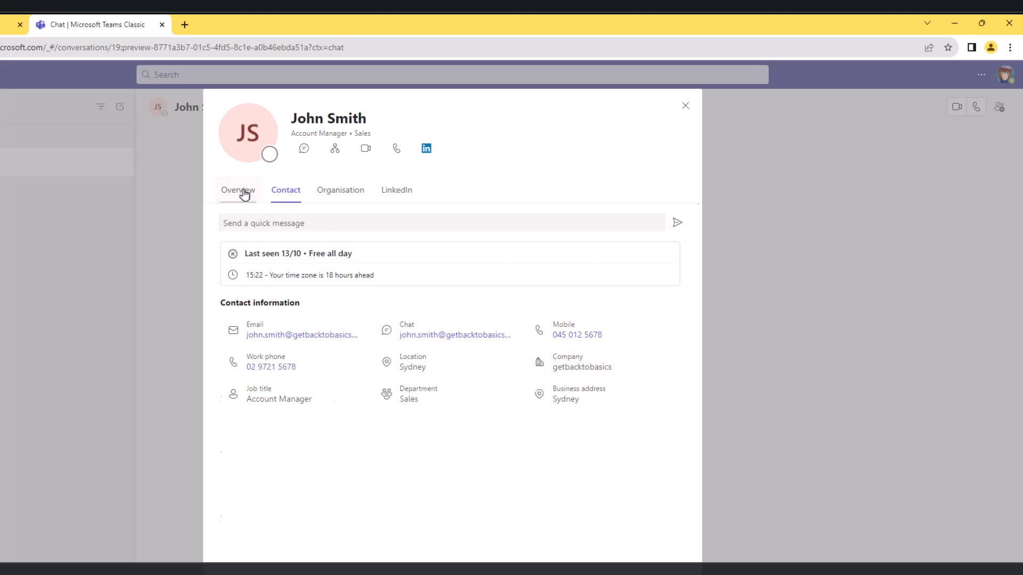
- Browse John Smith's card tabs: Overview, Contact, Organisation under Alice Williams, then LinkedIn matches
click(237, 189)
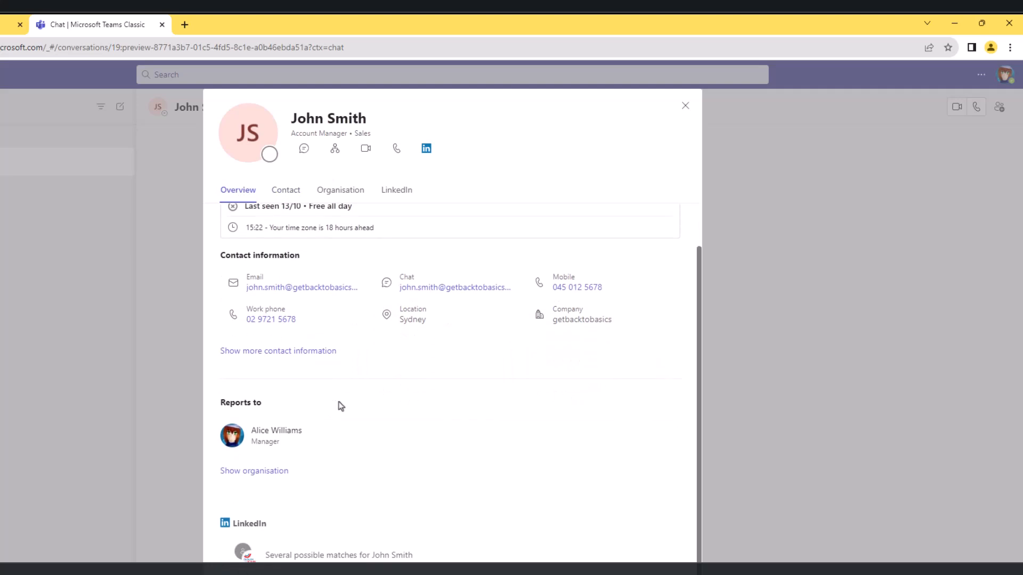
click(285, 190)
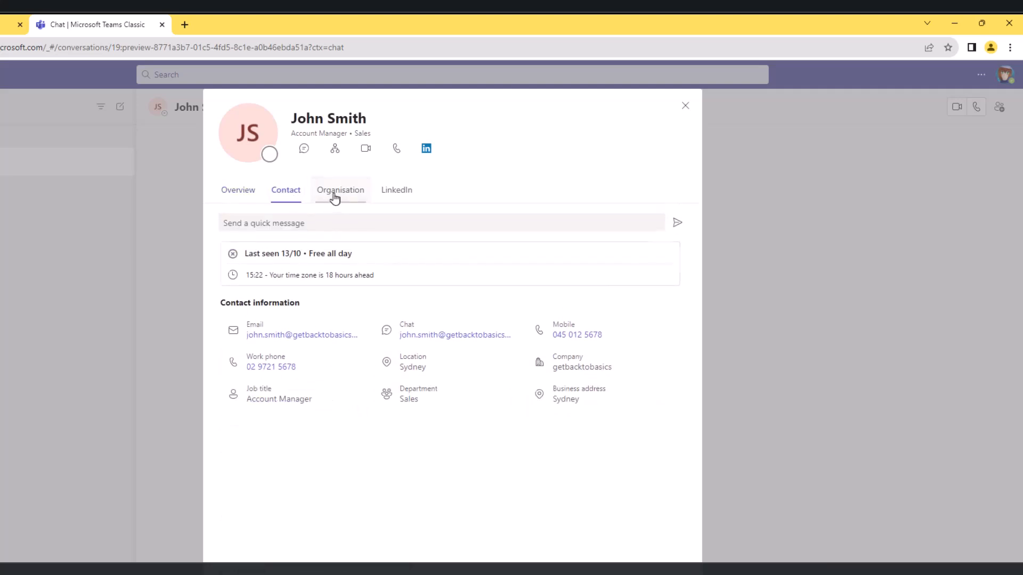
click(340, 190)
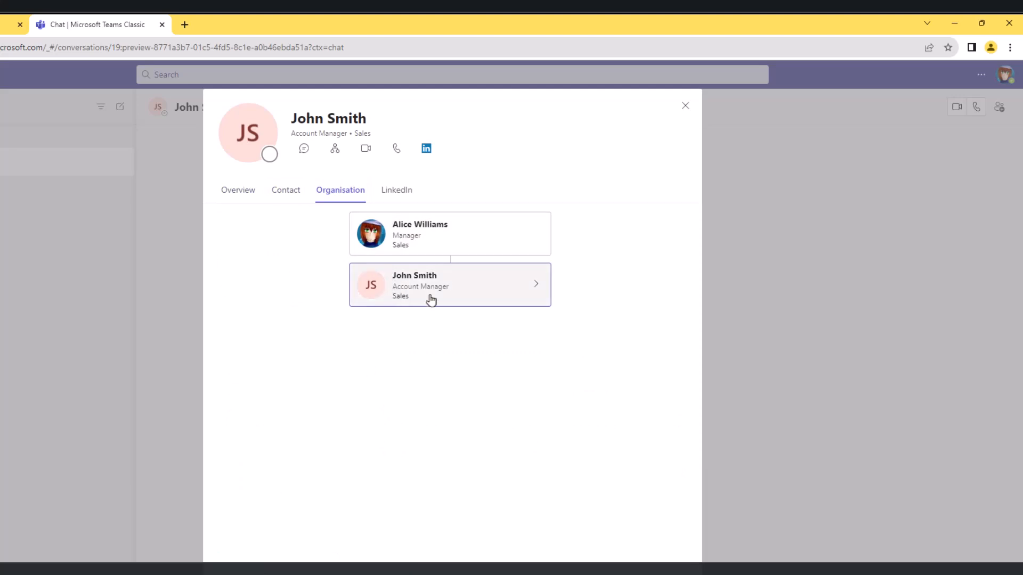
mouse_move(436, 296)
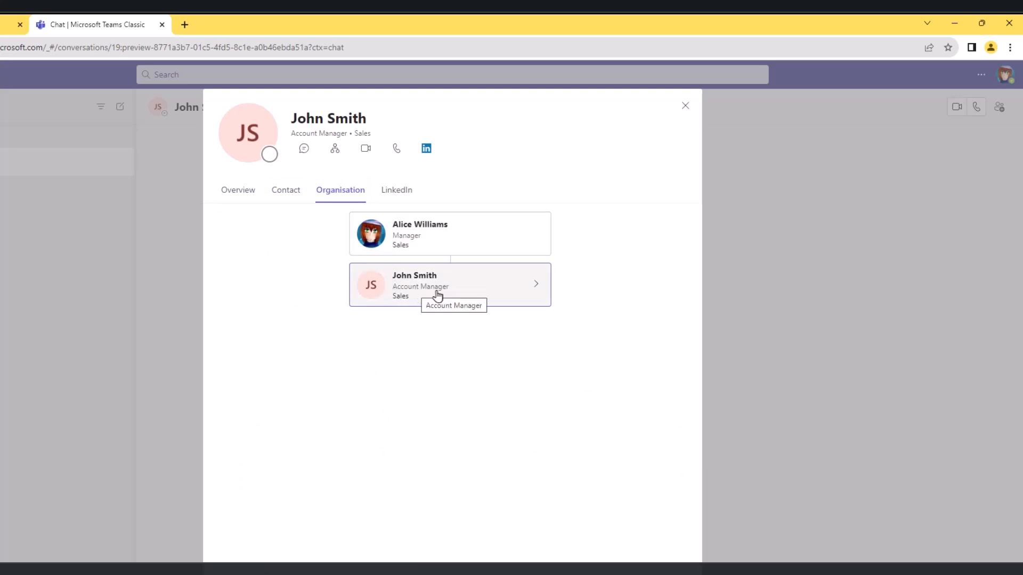
mouse_move(402, 243)
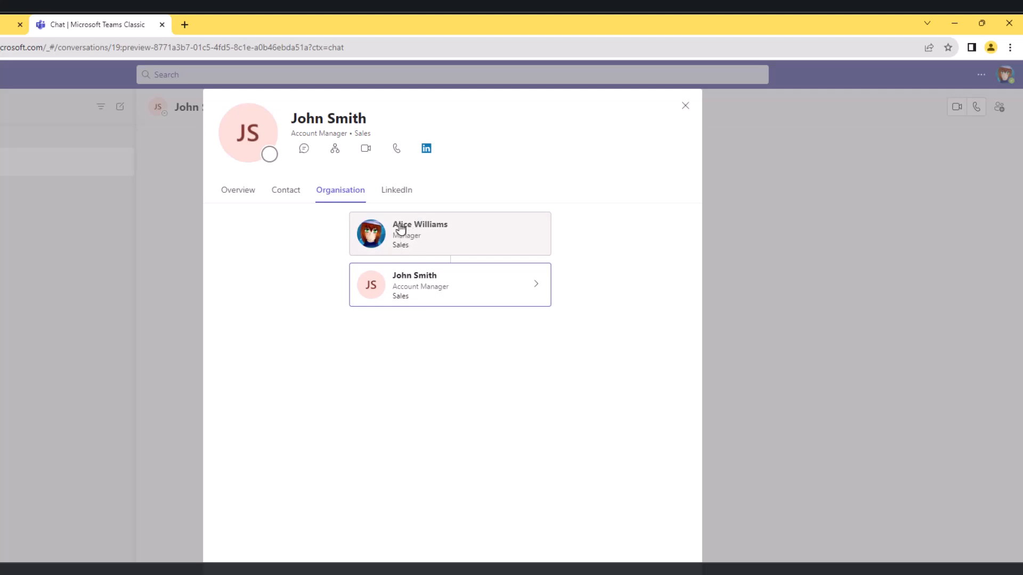
click(396, 190)
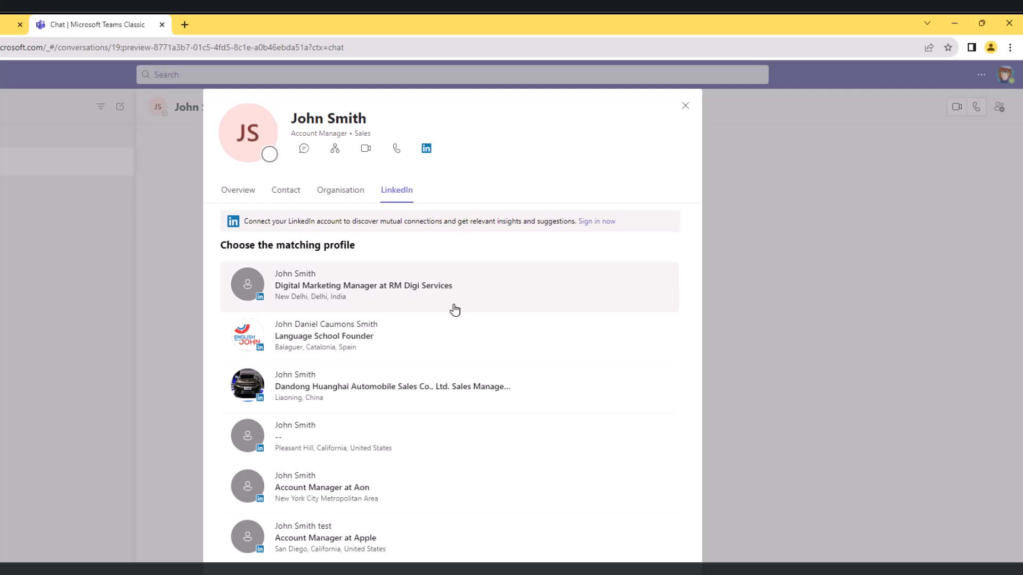
mouse_move(308, 263)
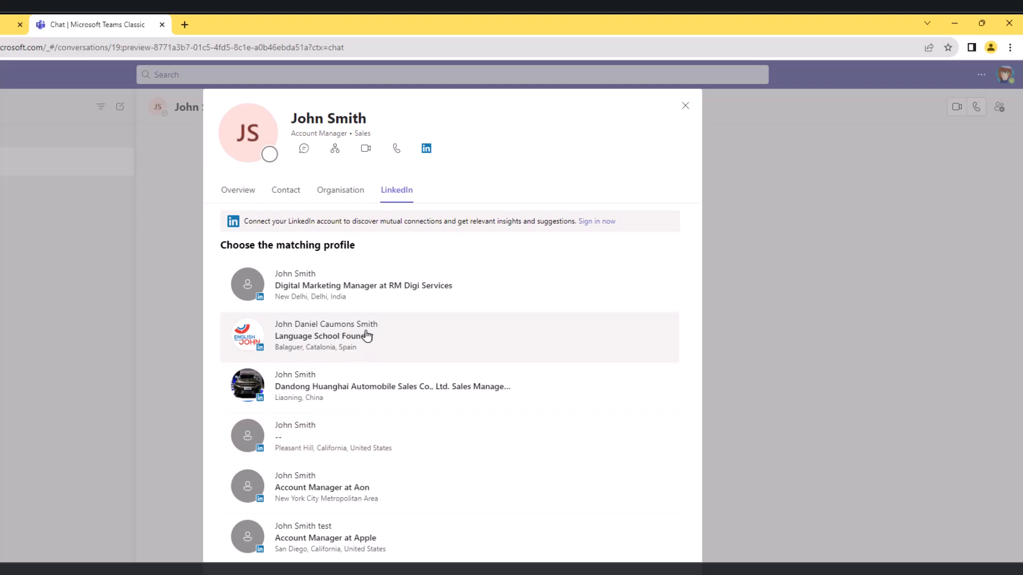
mouse_move(334, 340)
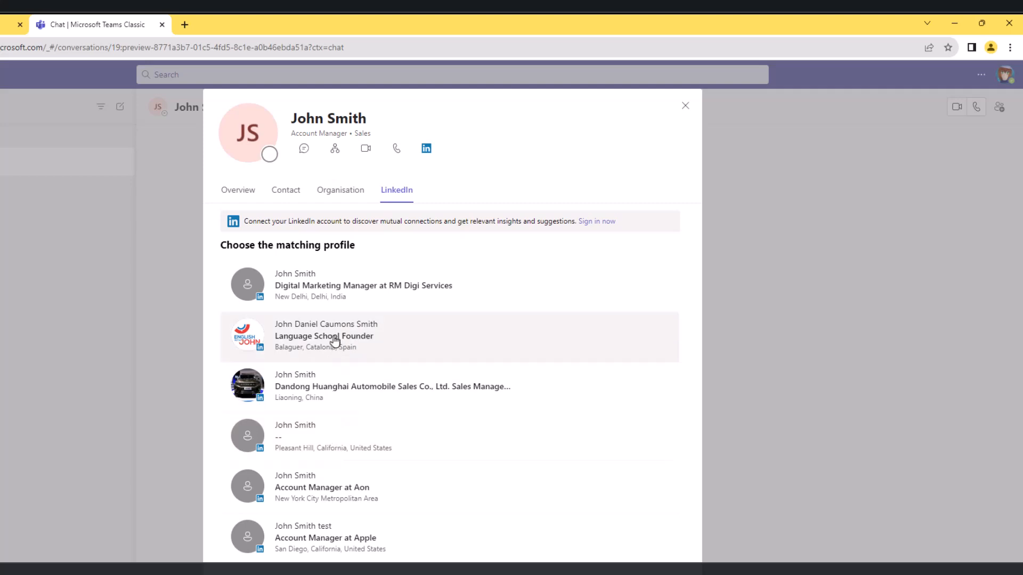
- Return from the LinkedIn matches to John Smith's Organisation chart
click(340, 189)
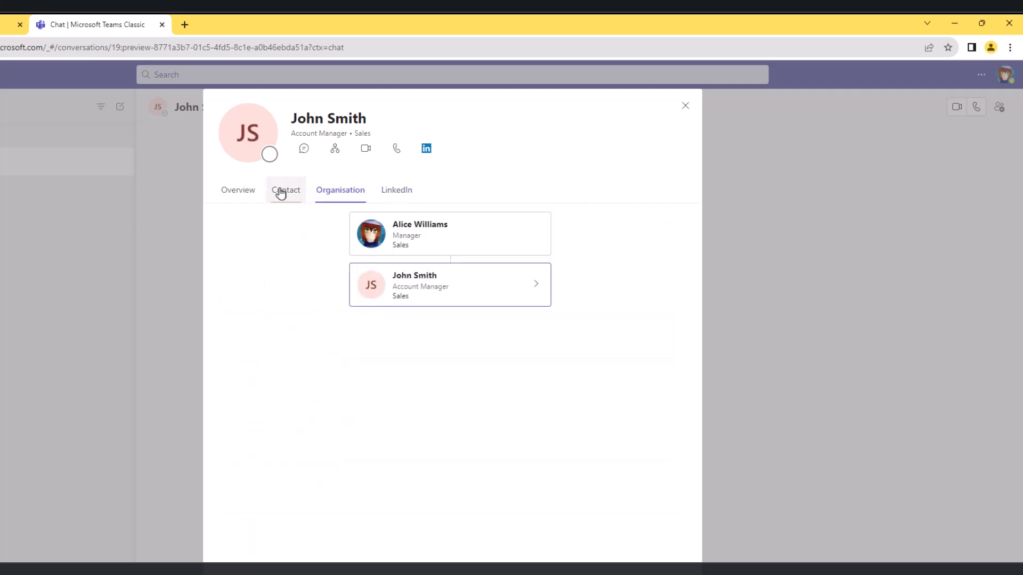
- Show John Smith's Contact details again with his free-all-day status
click(286, 190)
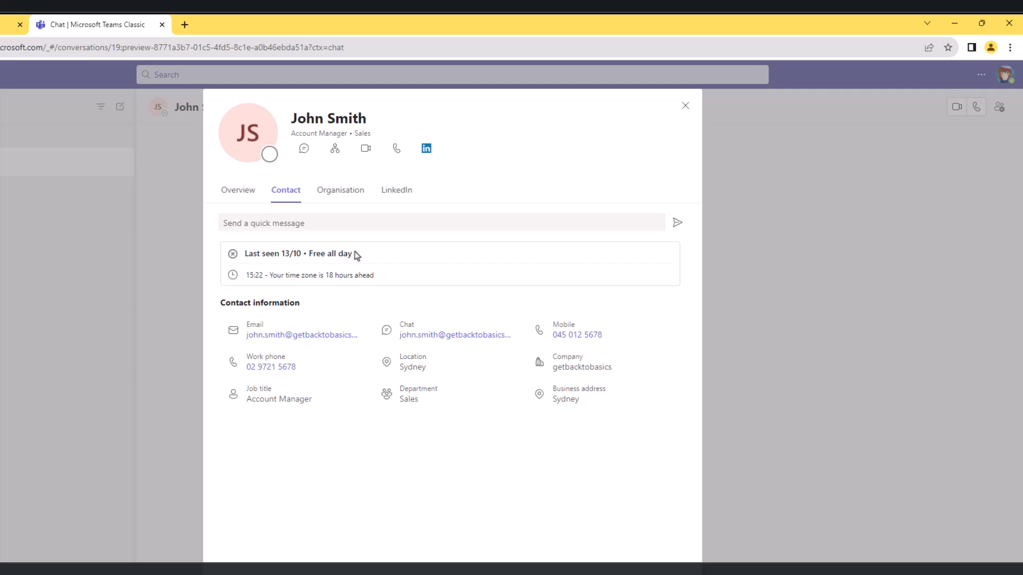
mouse_move(366, 149)
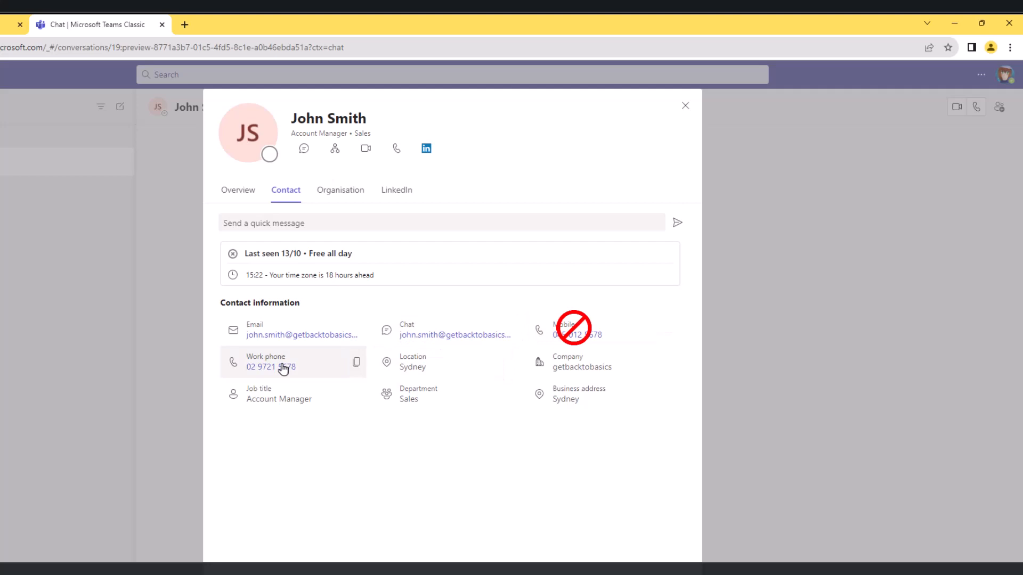
mouse_move(270, 363)
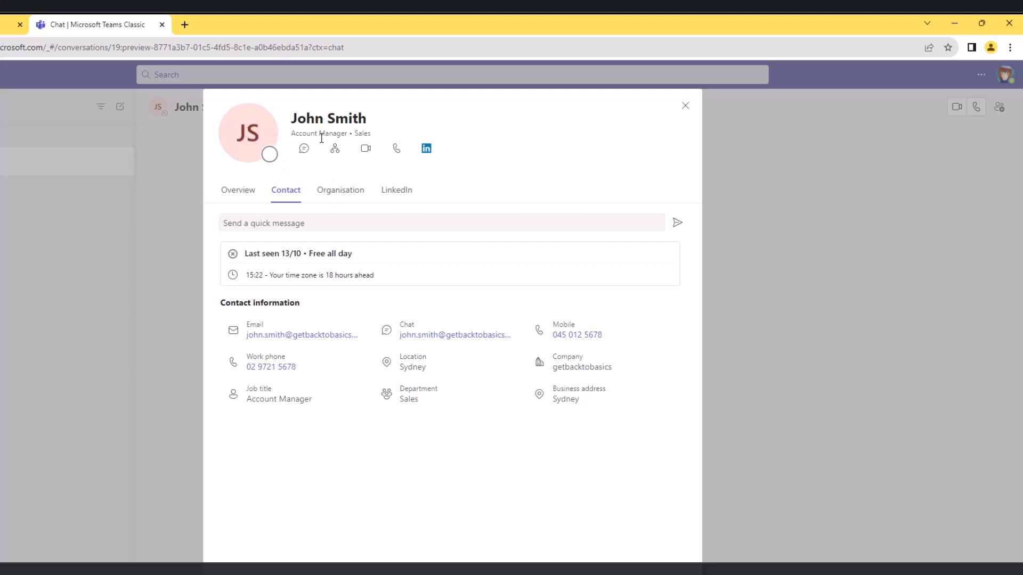
mouse_move(365, 148)
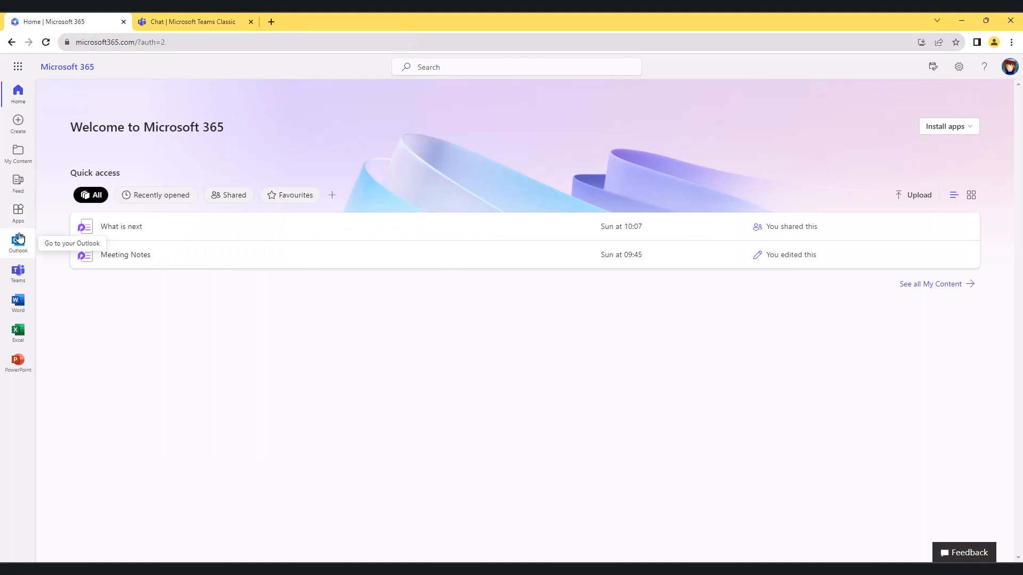
- Start a new Outlook email addressed to John Smith and bring up his contact card
click(17, 241)
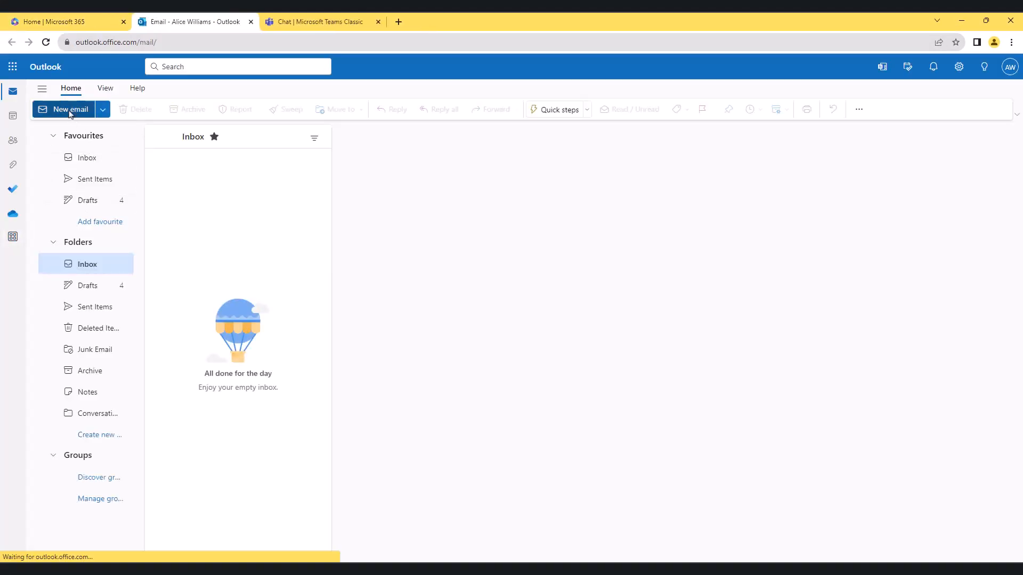
click(68, 108)
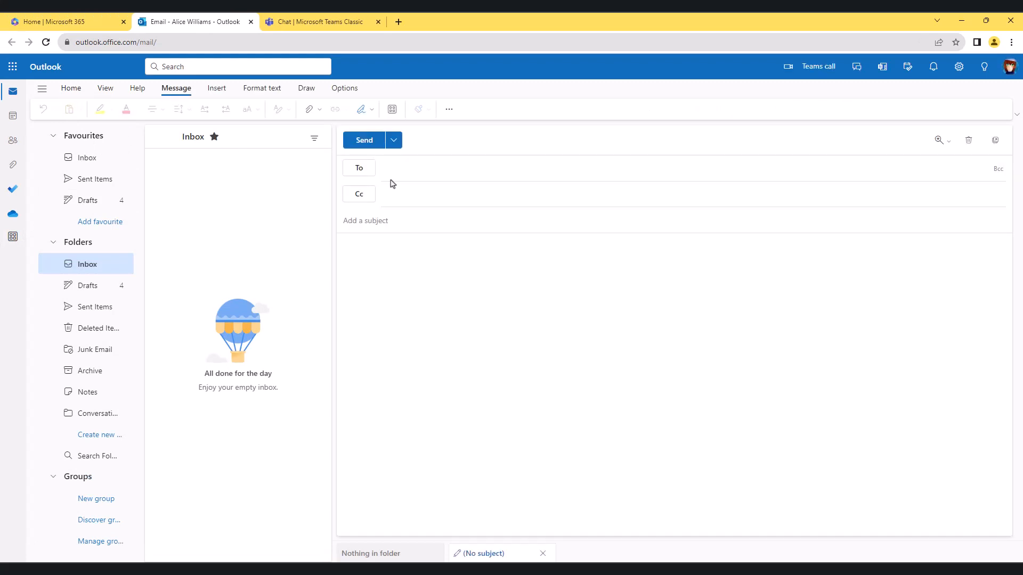
text(jo)
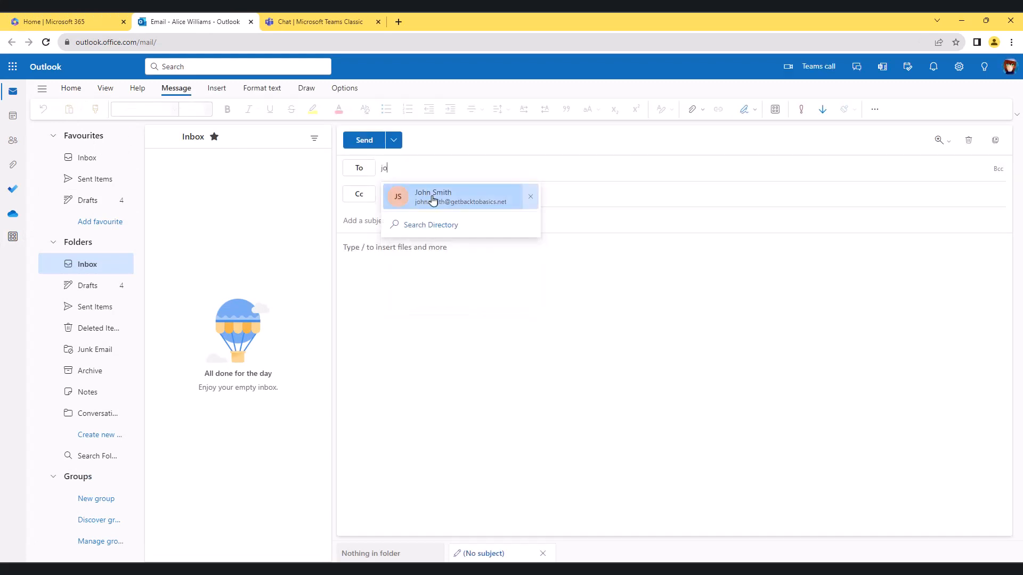
click(432, 196)
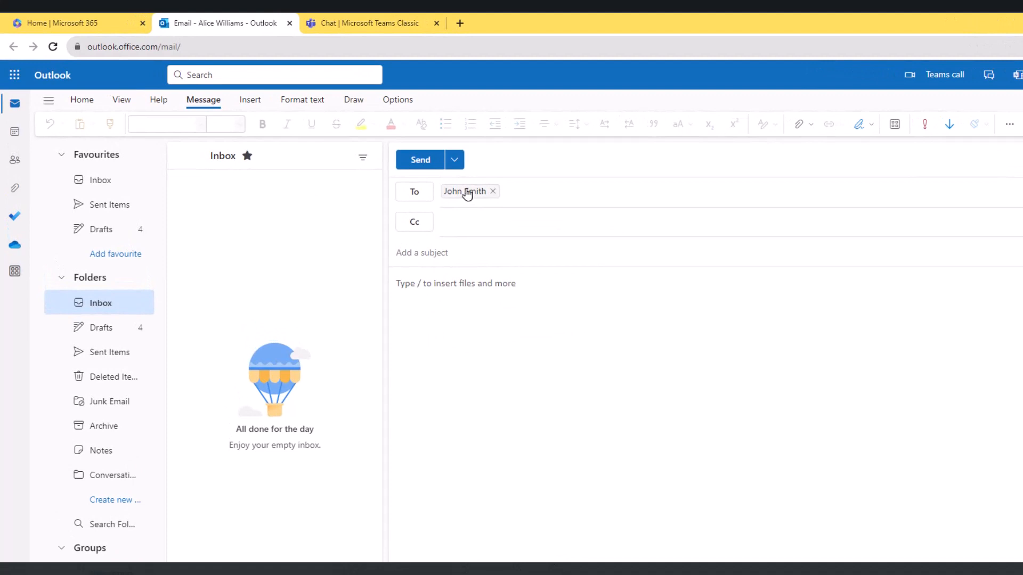
click(464, 191)
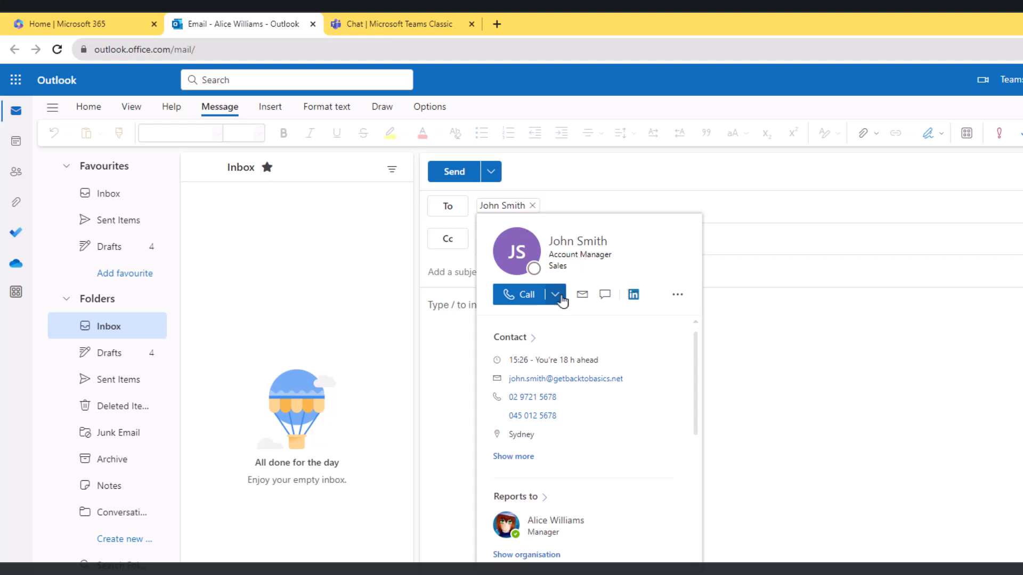
- Reveal John Smith's audio, video and mobile calling options on his Outlook card
click(555, 294)
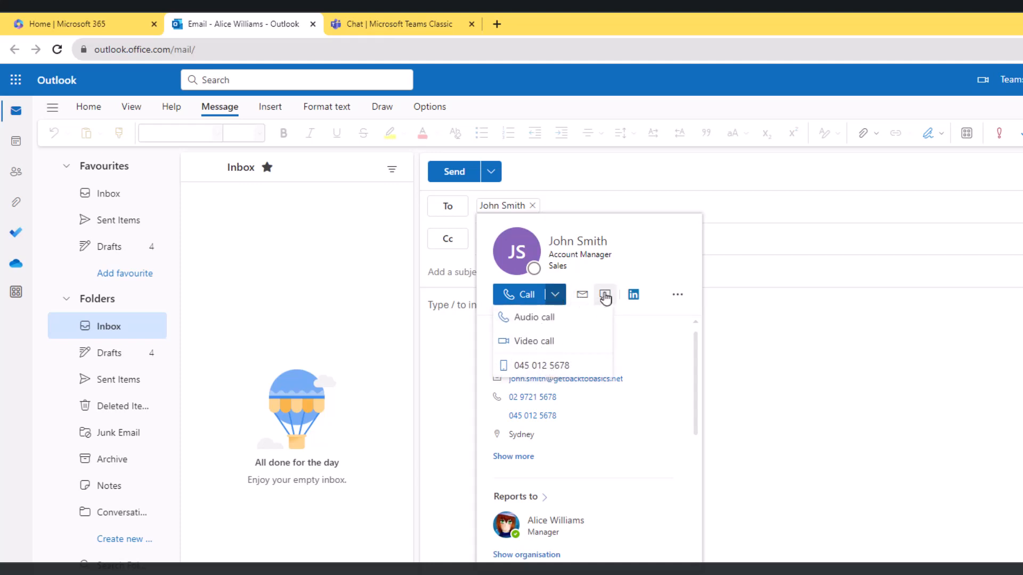
mouse_move(631, 294)
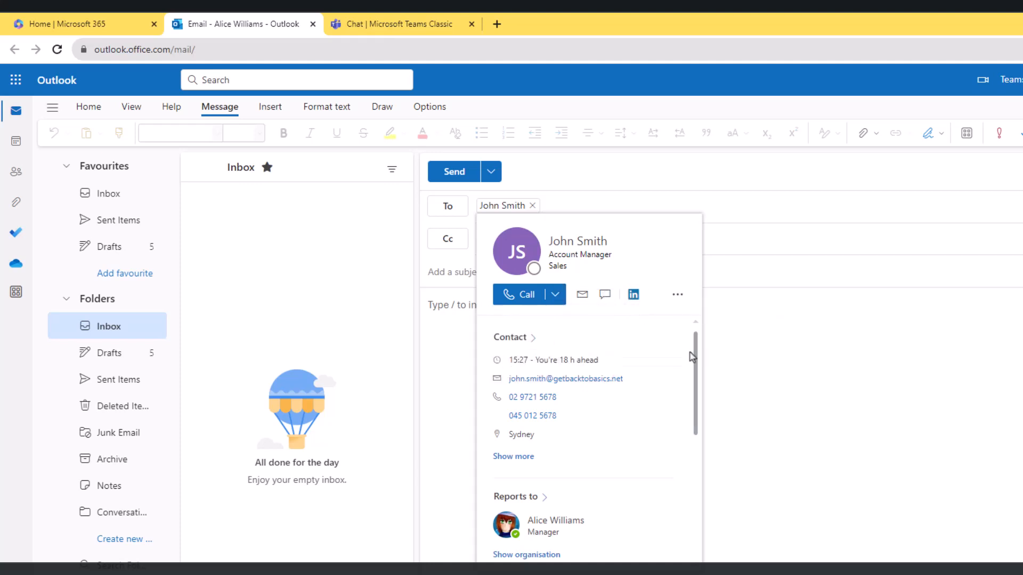
mouse_move(586, 398)
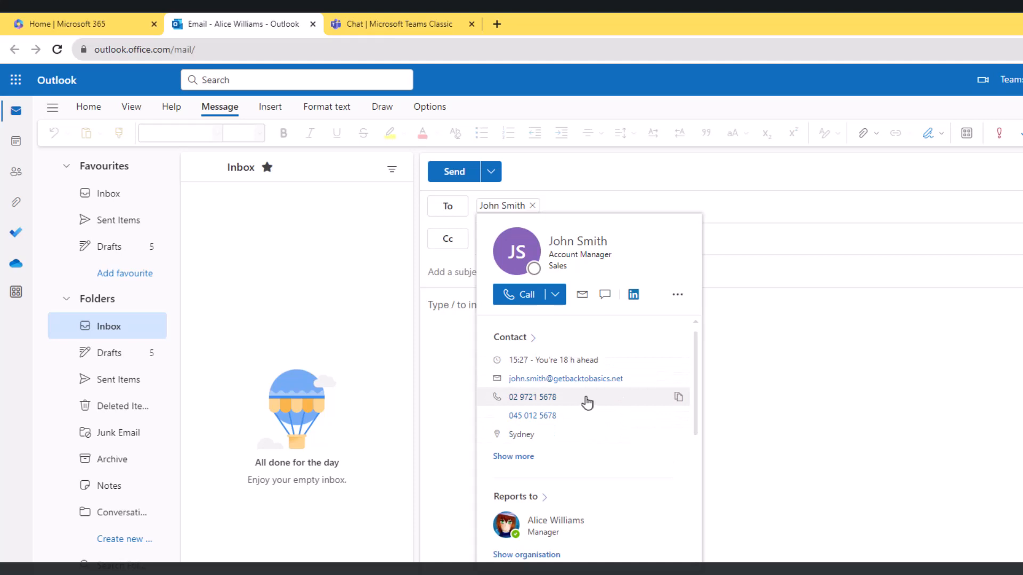
mouse_move(581, 364)
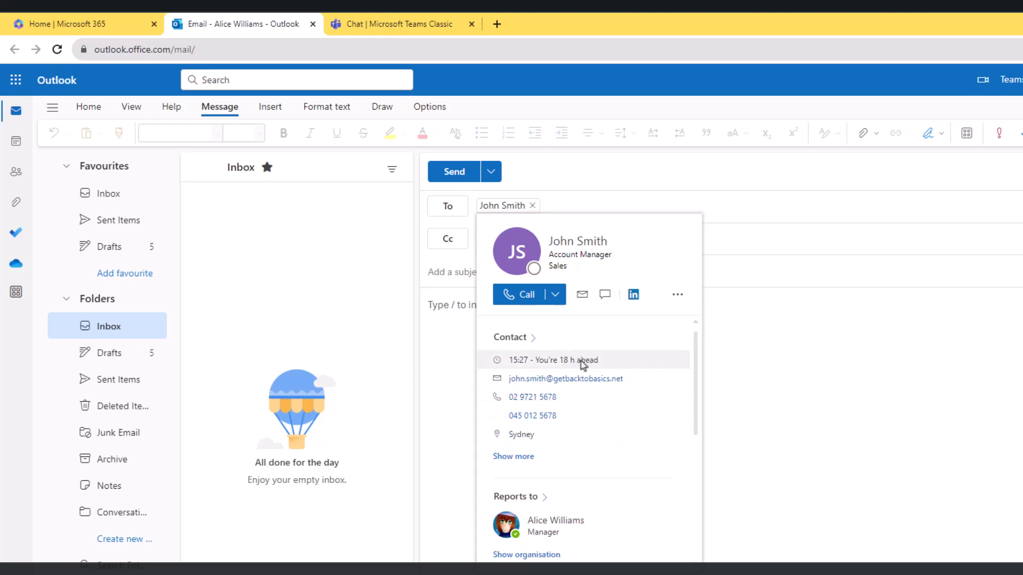
mouse_move(551, 396)
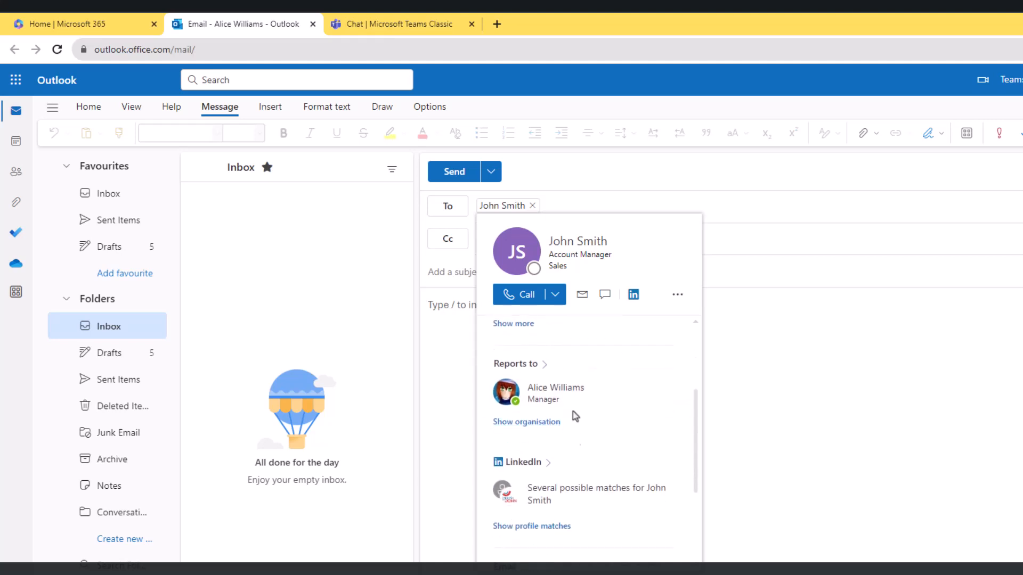
mouse_move(566, 394)
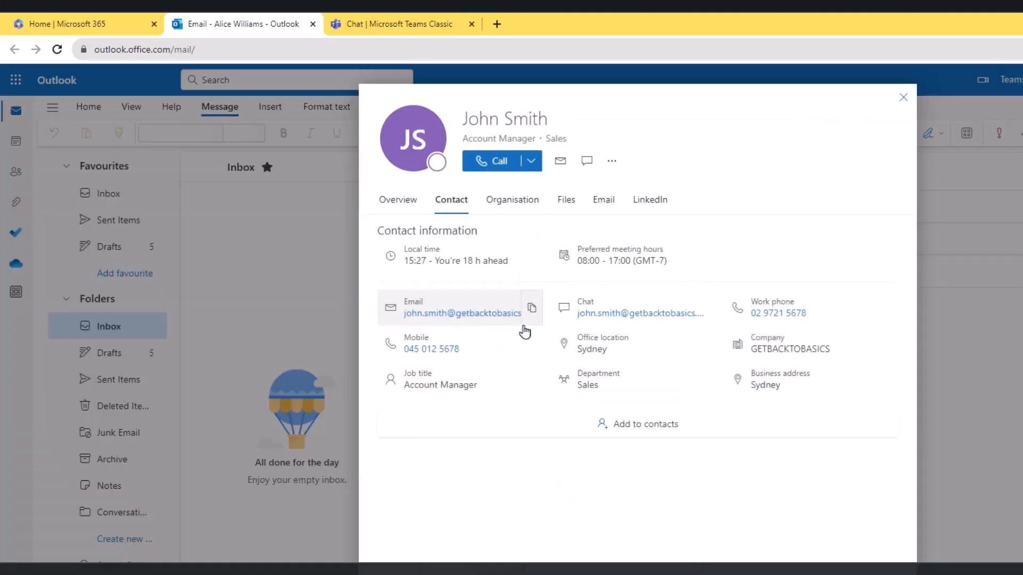
mouse_move(531, 307)
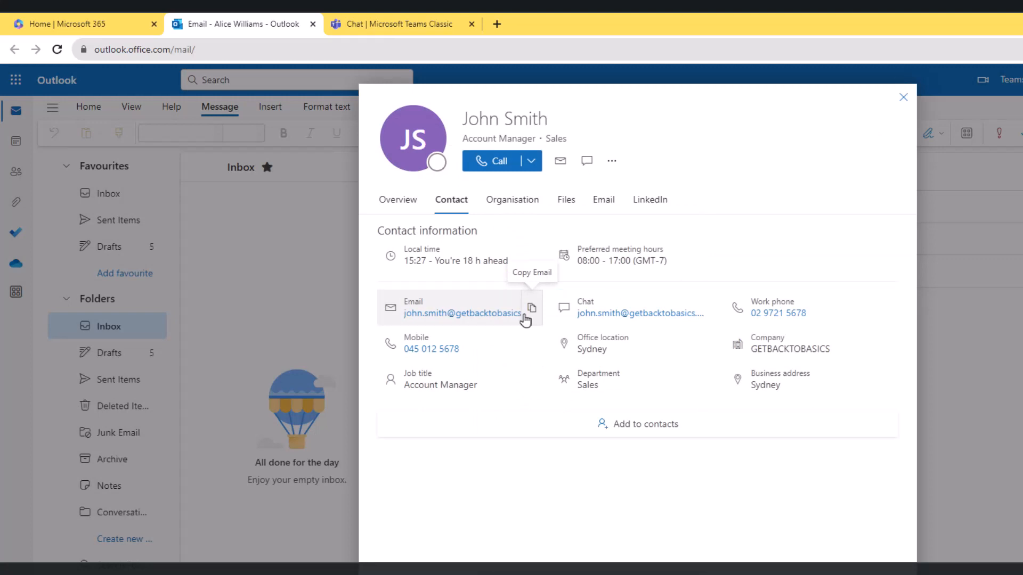
mouse_move(565, 209)
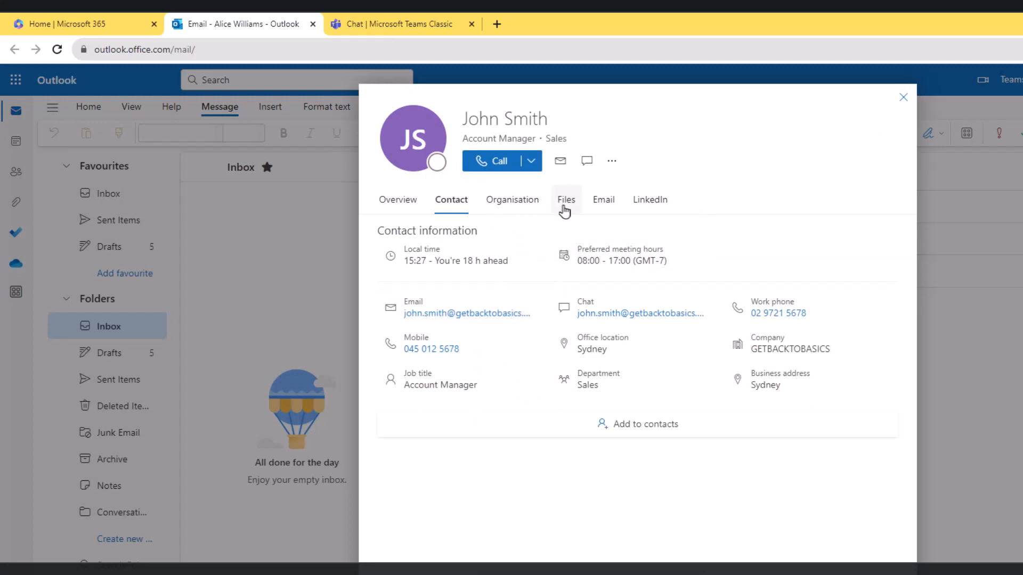
- Check John Smith's shared Files and Email history, then close his full profile
click(565, 199)
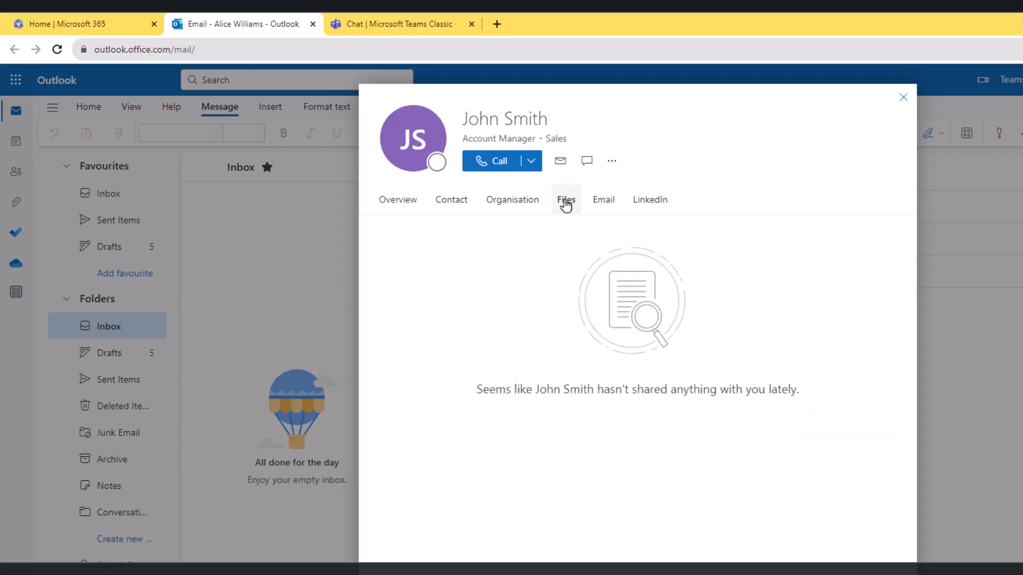
click(602, 200)
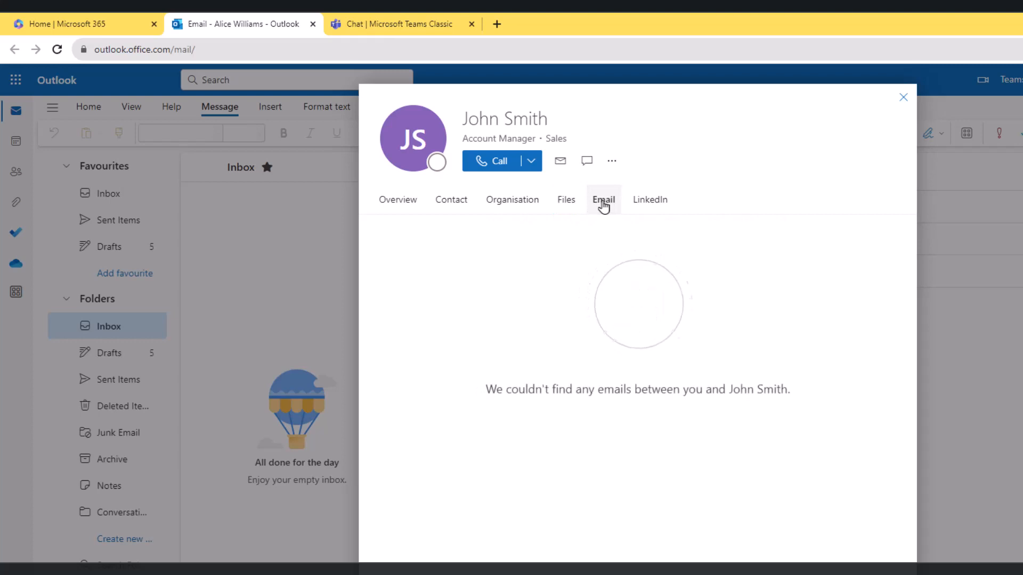
click(602, 200)
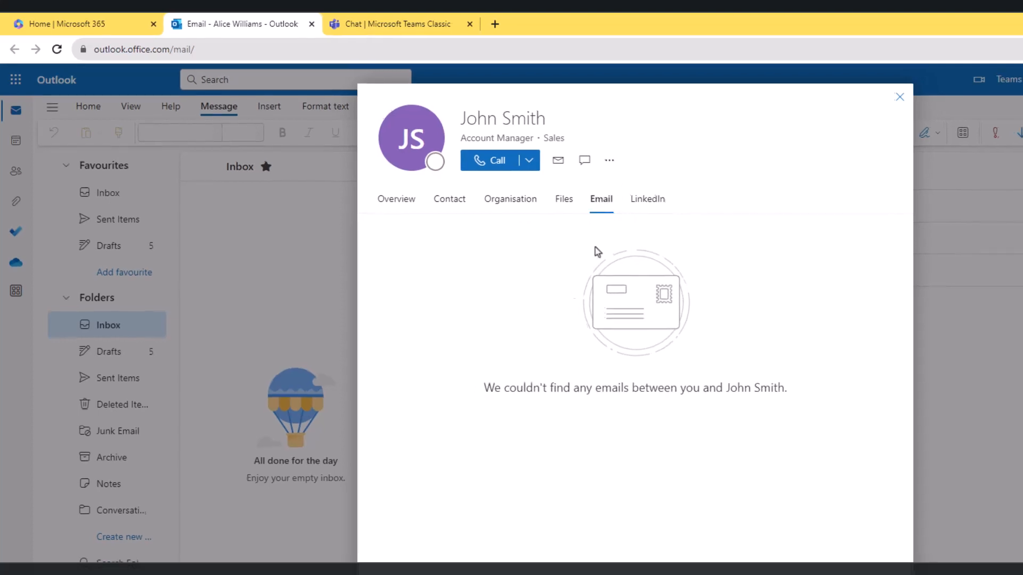
click(899, 96)
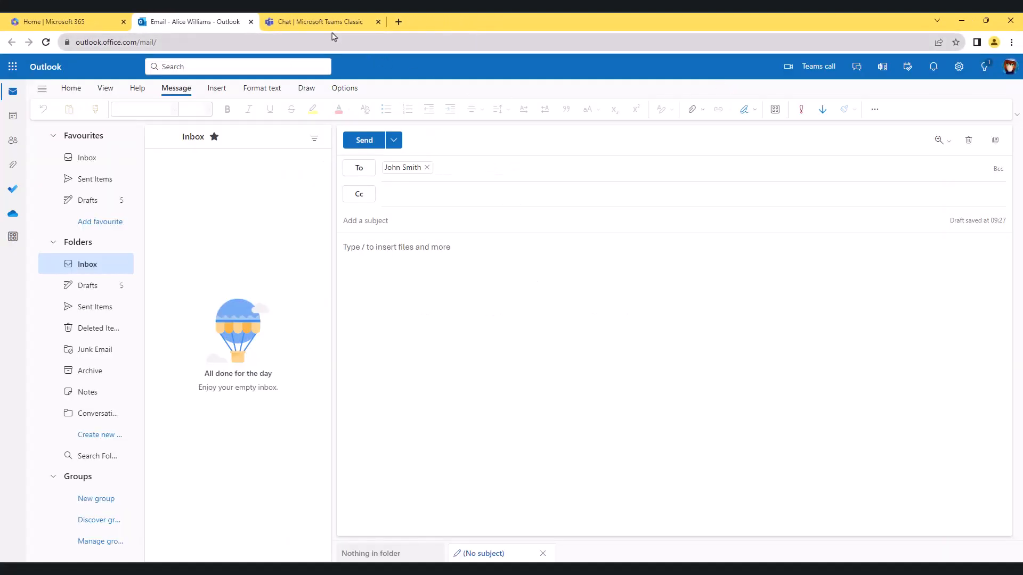
- Switch back to the Teams browser tab with John Smith's contact card showing
click(321, 21)
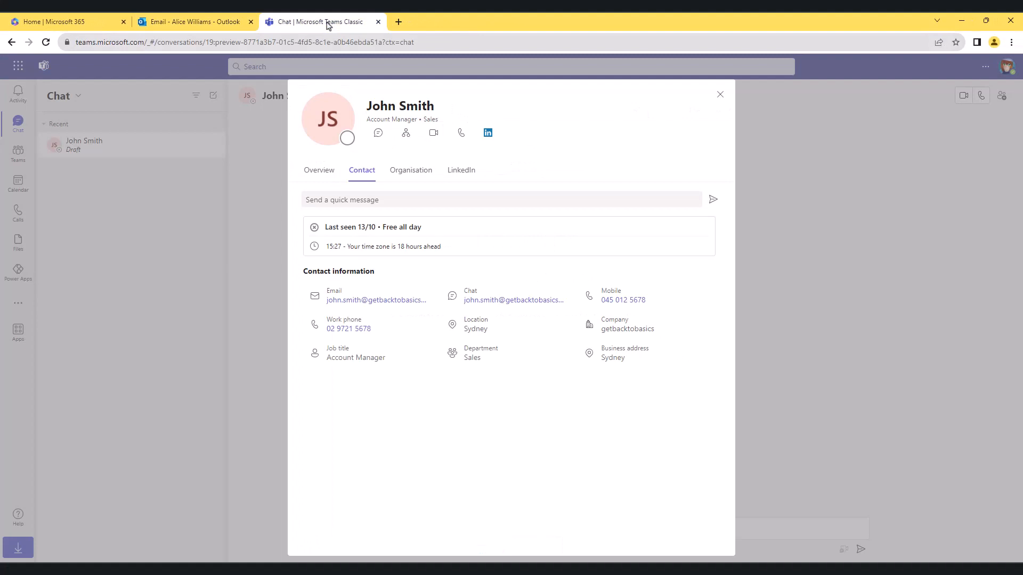
mouse_move(527, 189)
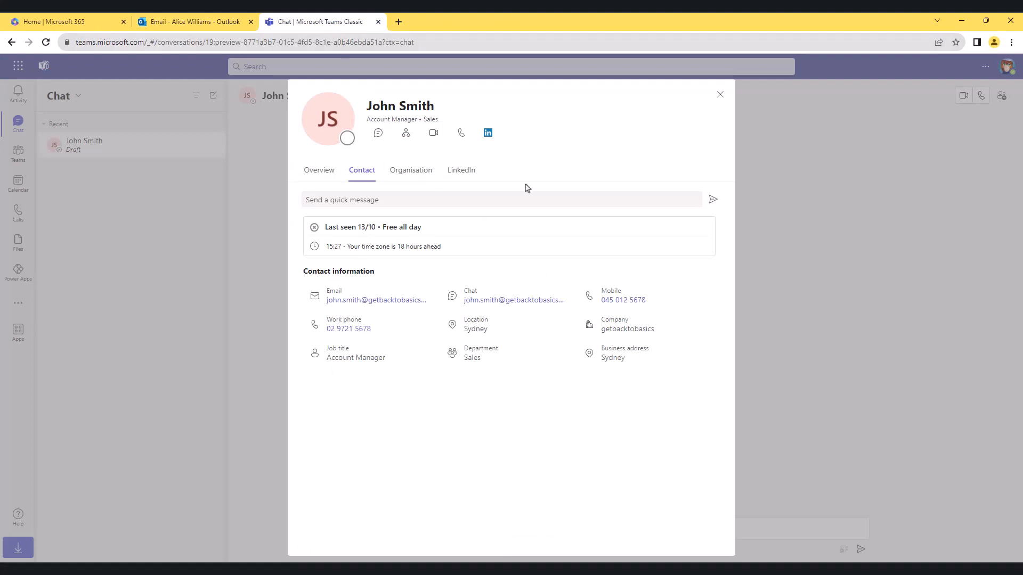